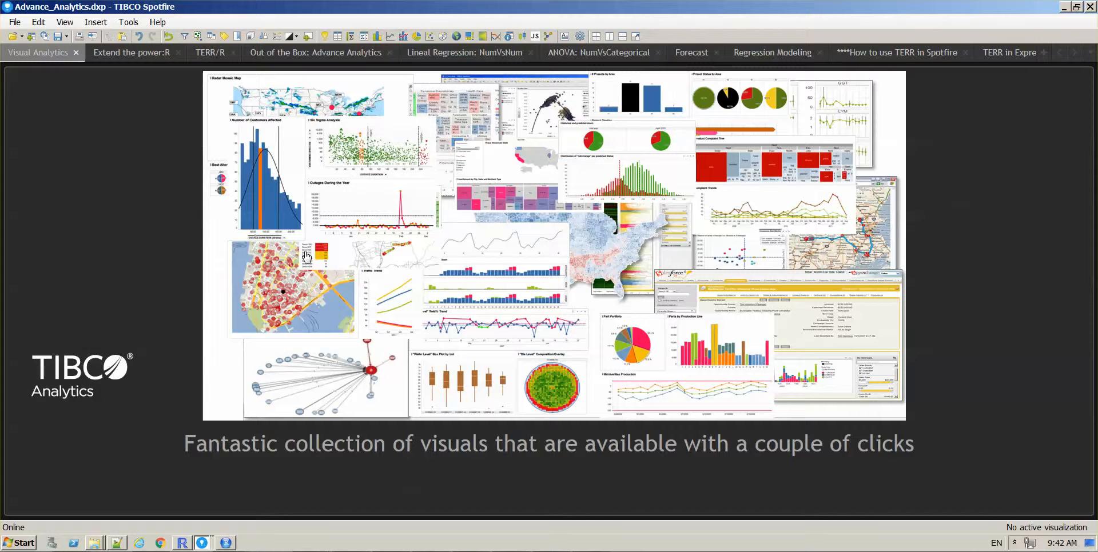
pyautogui.moveTo(295, 414)
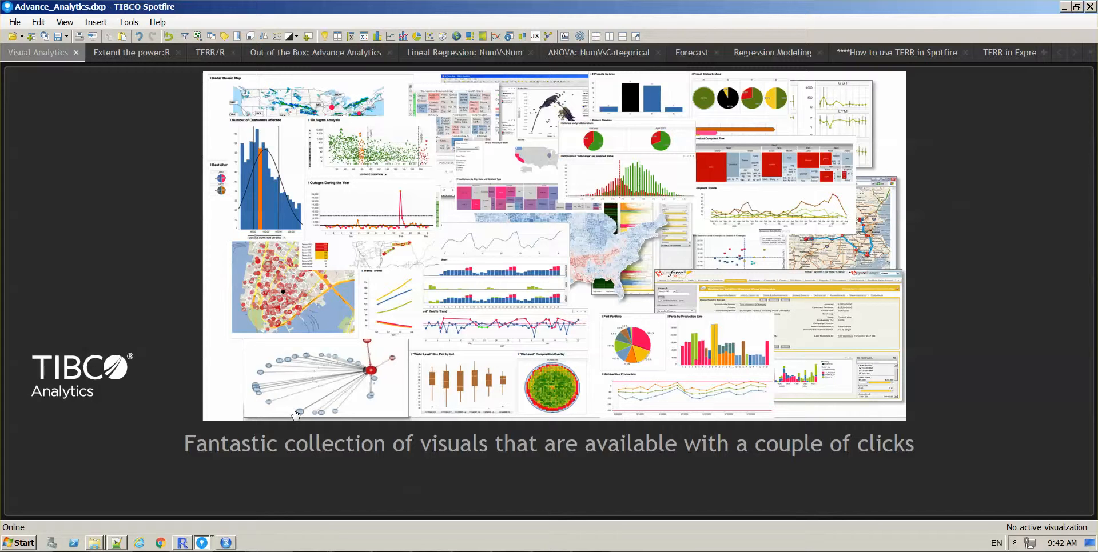
pyautogui.moveTo(234, 95)
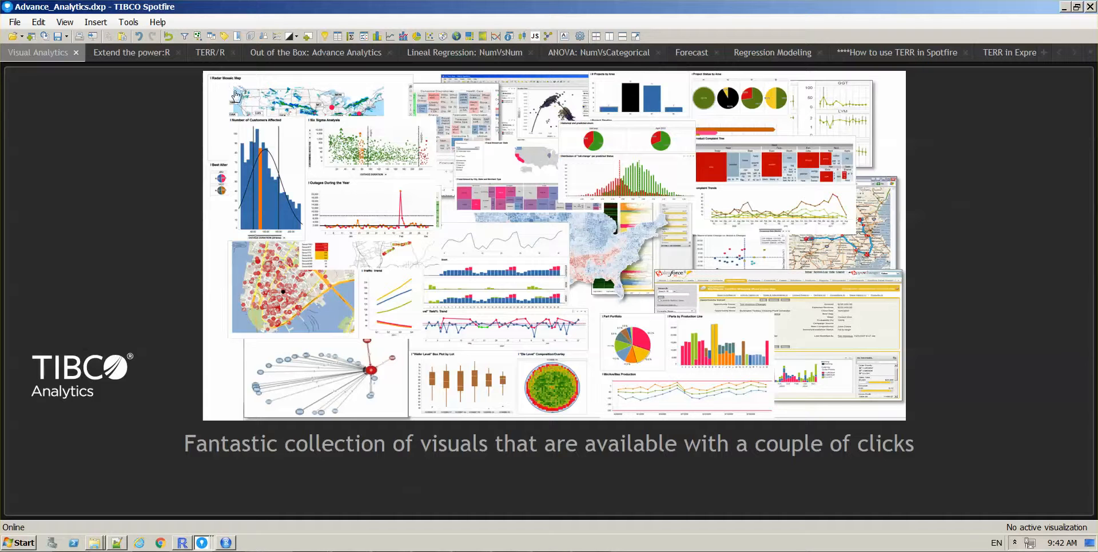
pyautogui.moveTo(868, 294)
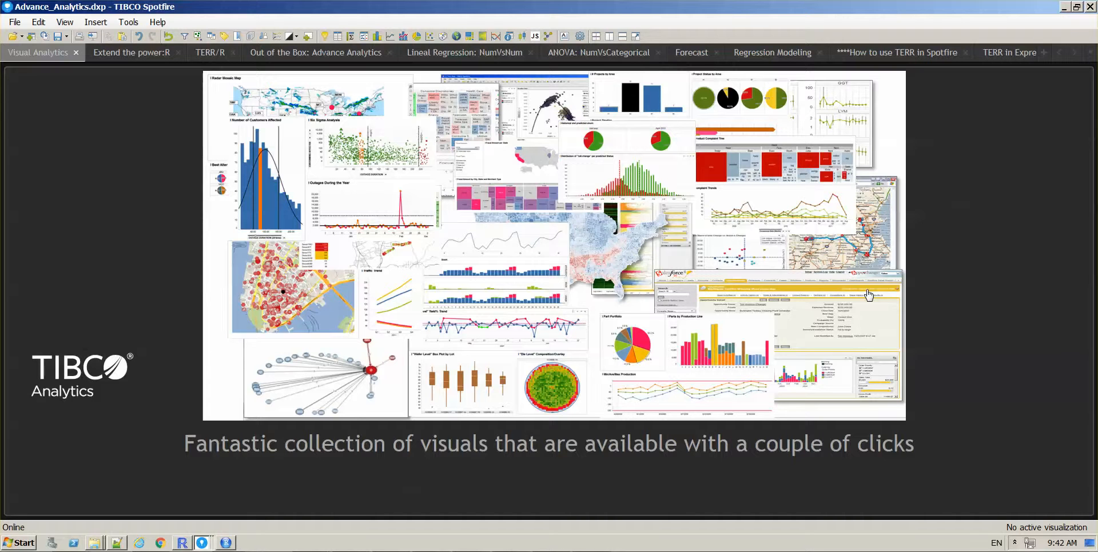
pyautogui.moveTo(890, 243)
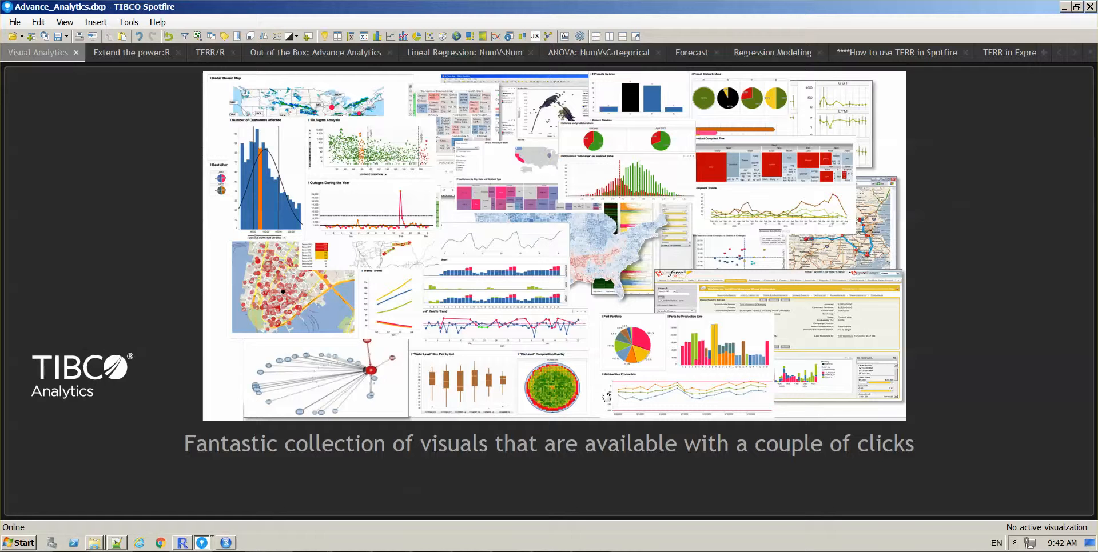
pyautogui.moveTo(525, 406)
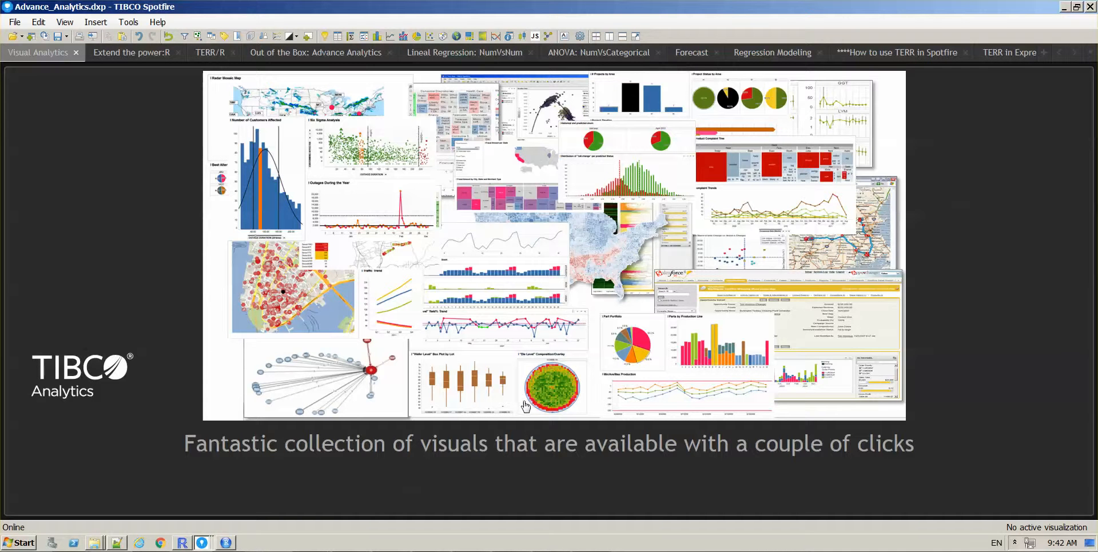
pyautogui.moveTo(756, 124)
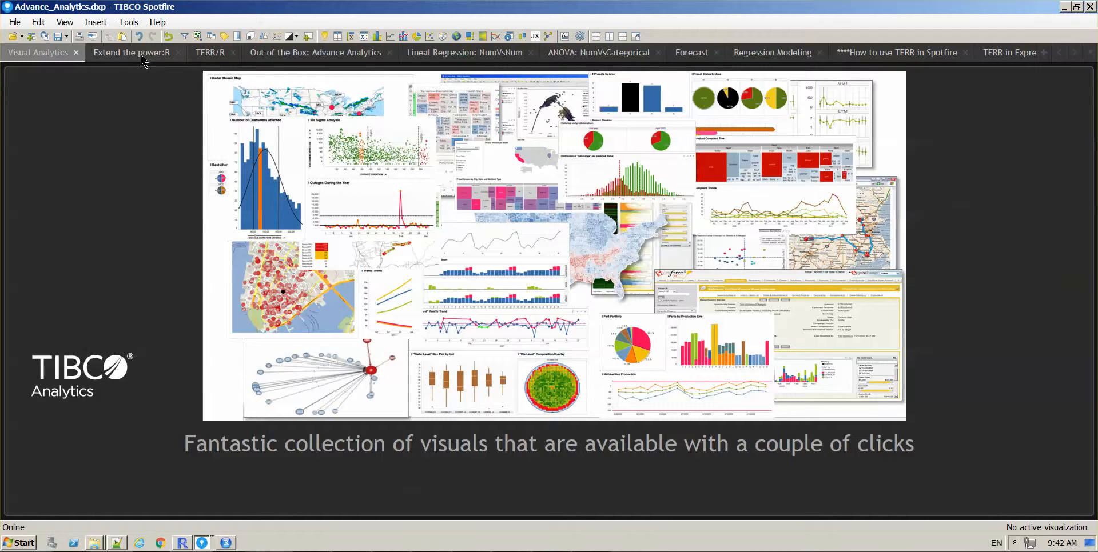
# Step: Move from the 'Extend the power:R' page to the TERR/R introduction page
pyautogui.click(131, 52)
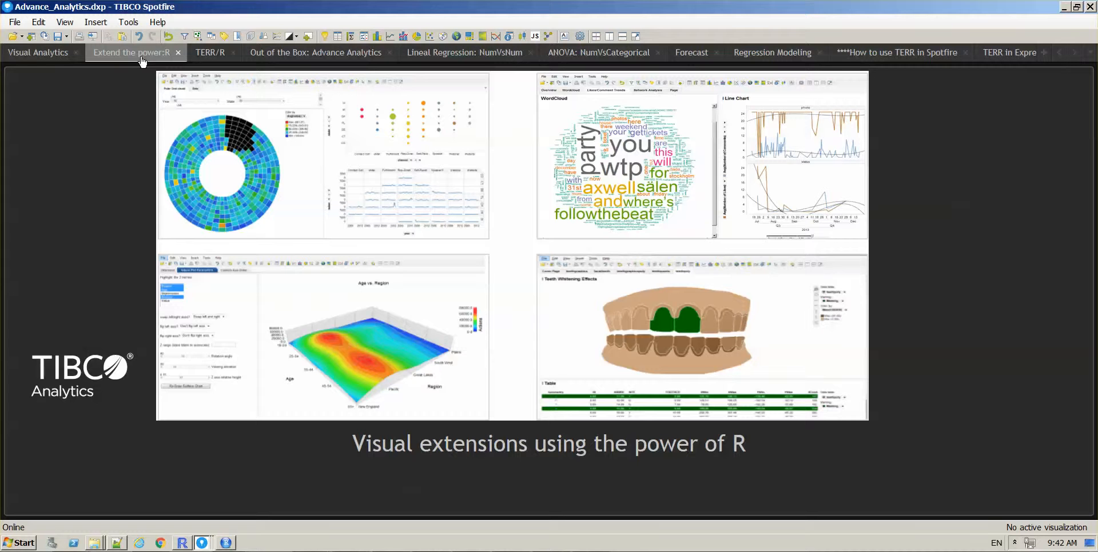
pyautogui.moveTo(173, 51)
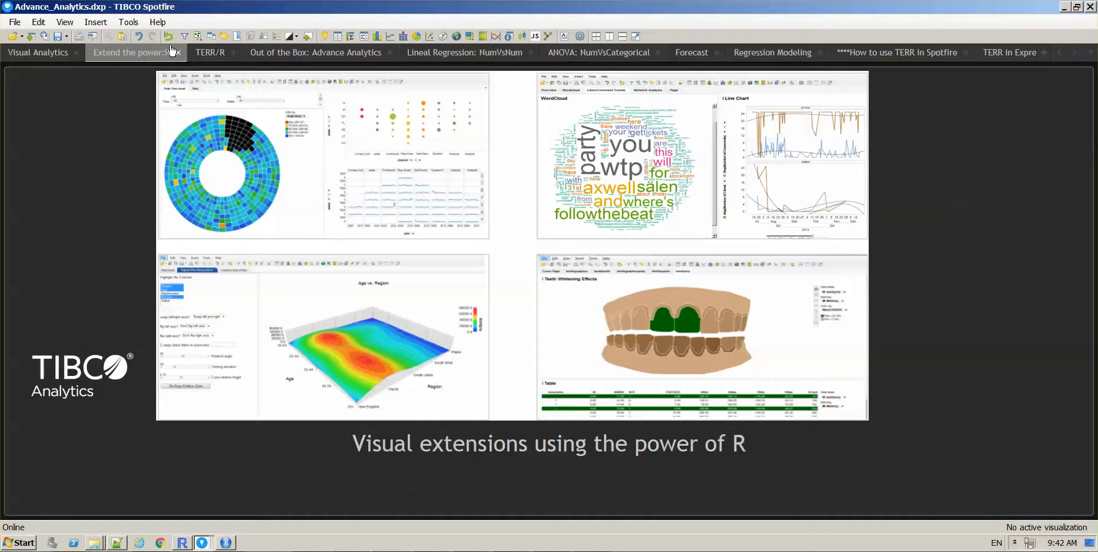
pyautogui.click(209, 52)
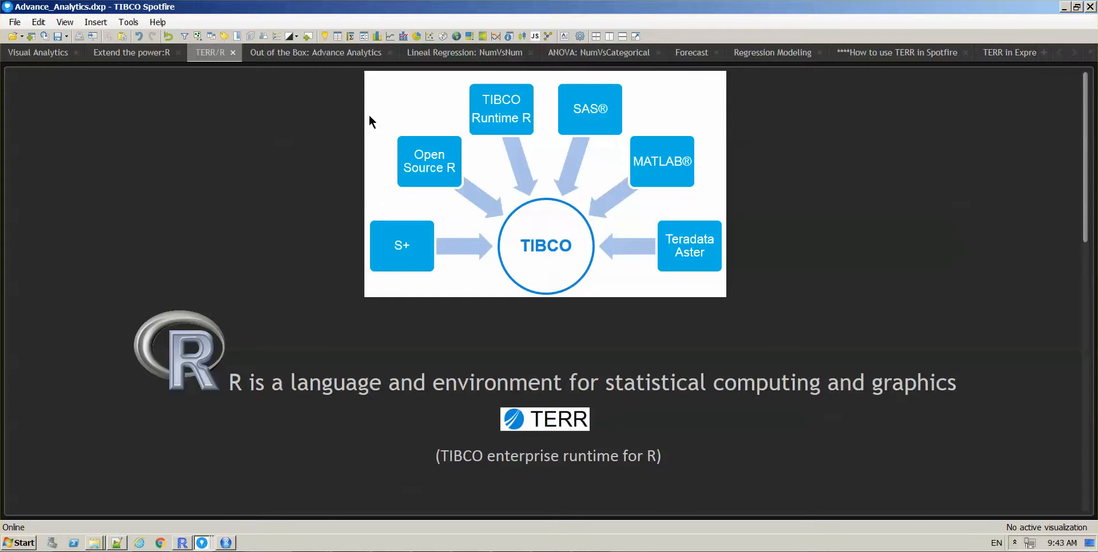
pyautogui.moveTo(517, 462)
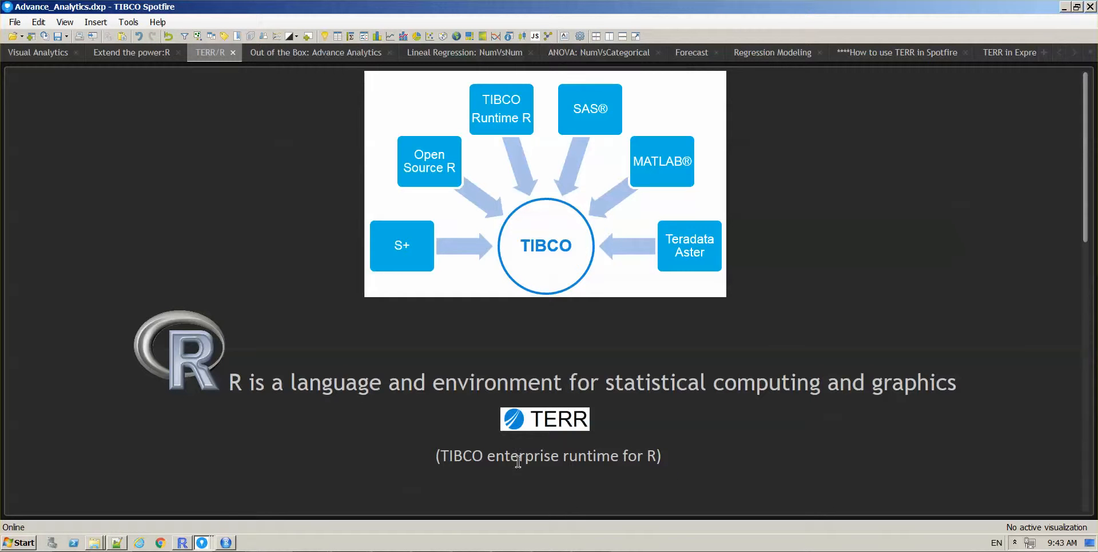
pyautogui.moveTo(656, 480)
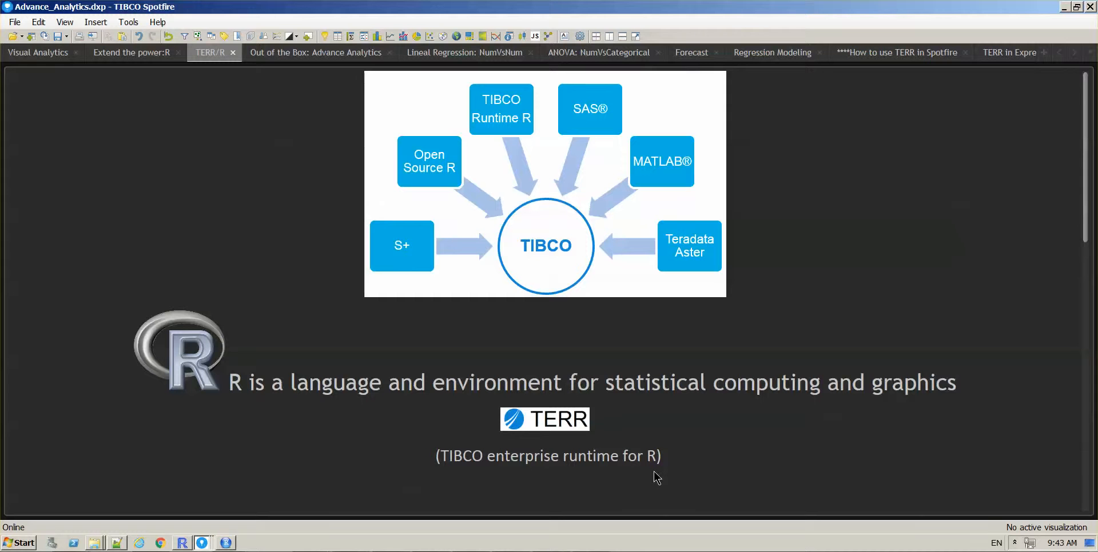
pyautogui.moveTo(166, 273)
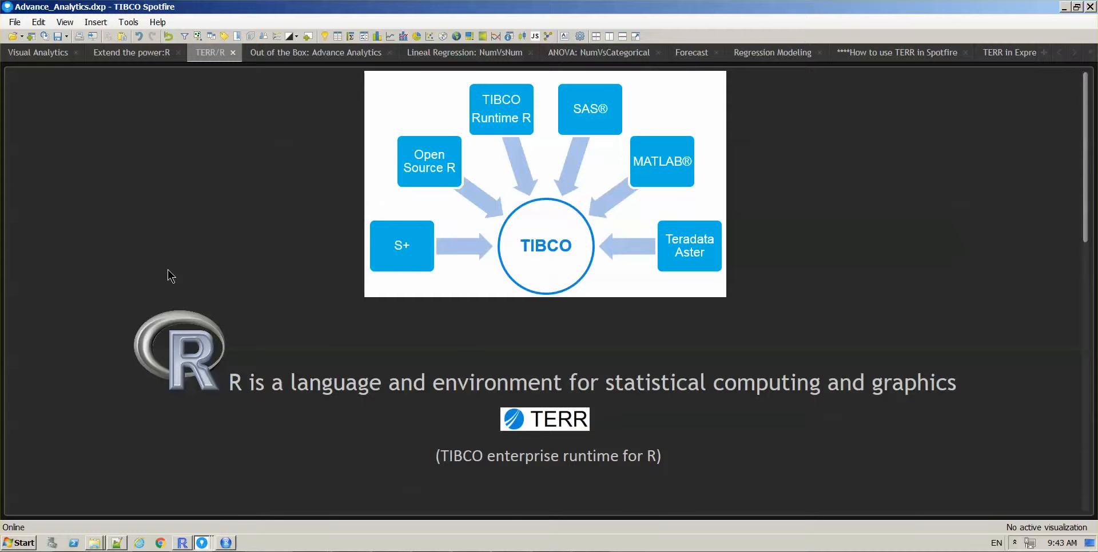
pyautogui.moveTo(224, 399)
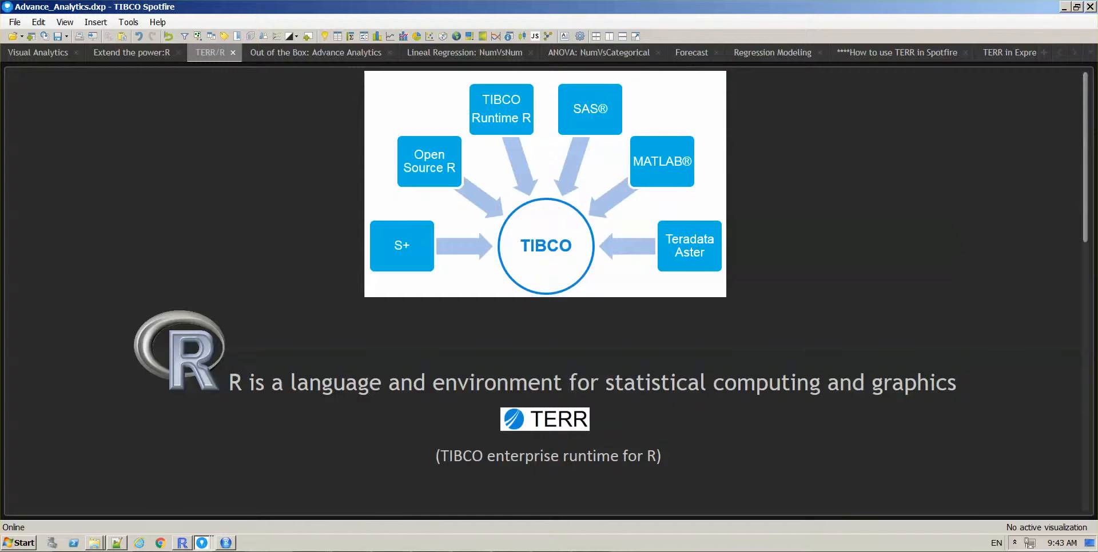
# Step: Show the 'How to use TERR in Spotfire' page
pyautogui.click(896, 52)
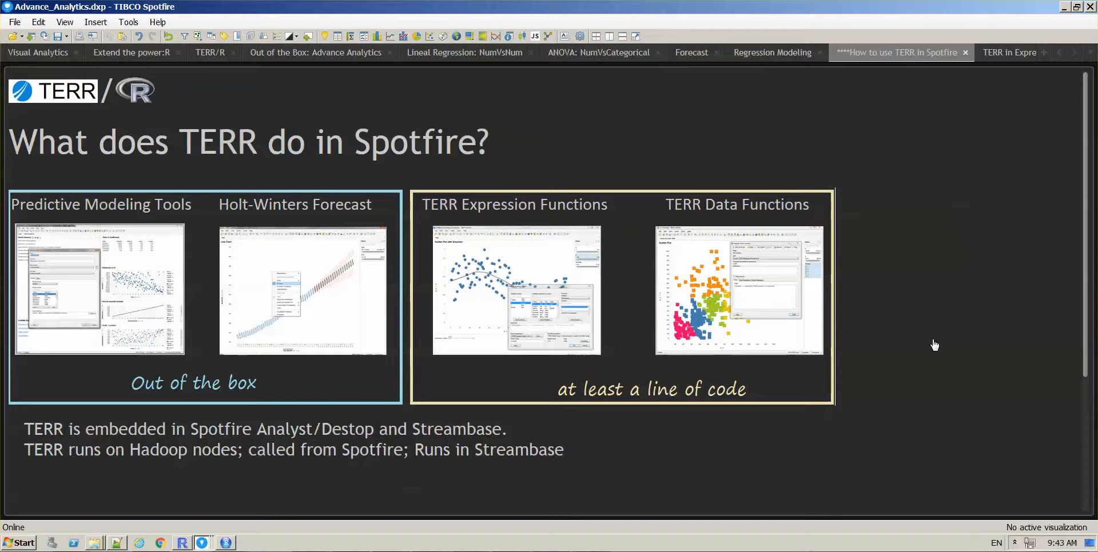
pyautogui.moveTo(937, 358)
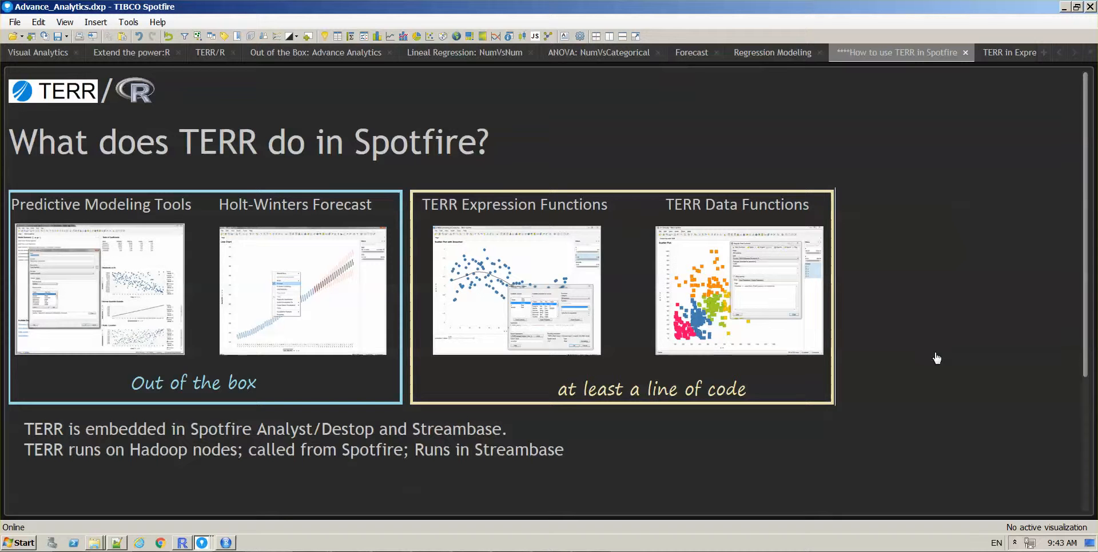
pyautogui.moveTo(430, 304)
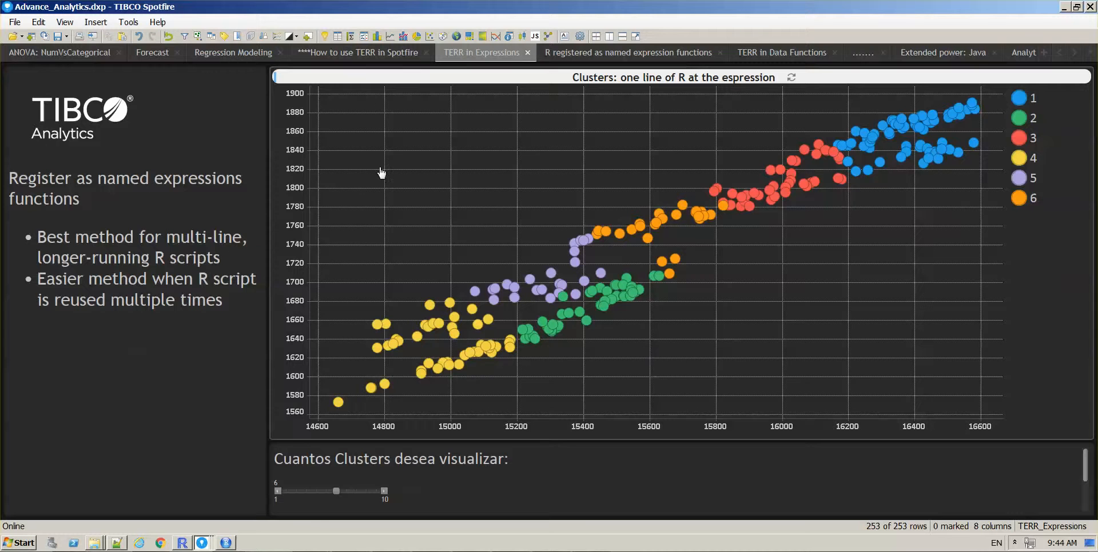
pyautogui.moveTo(592, 417)
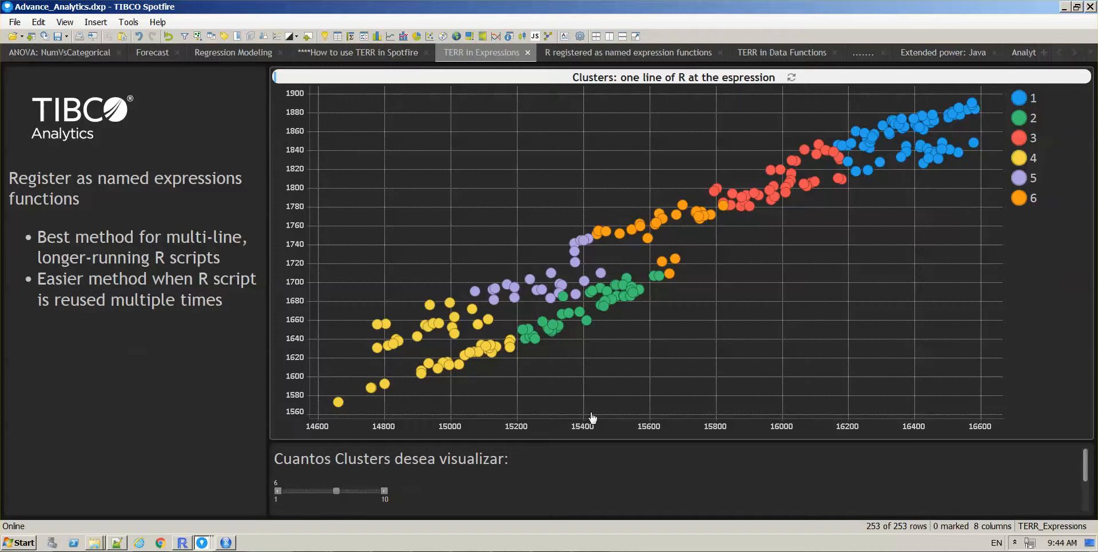
pyautogui.moveTo(1003, 117)
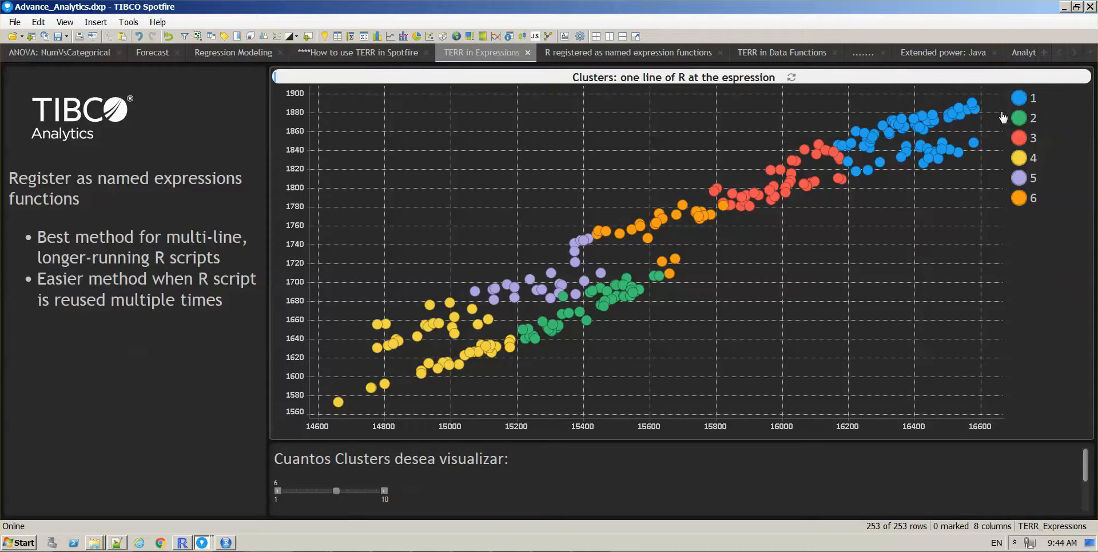
pyautogui.moveTo(1023, 103)
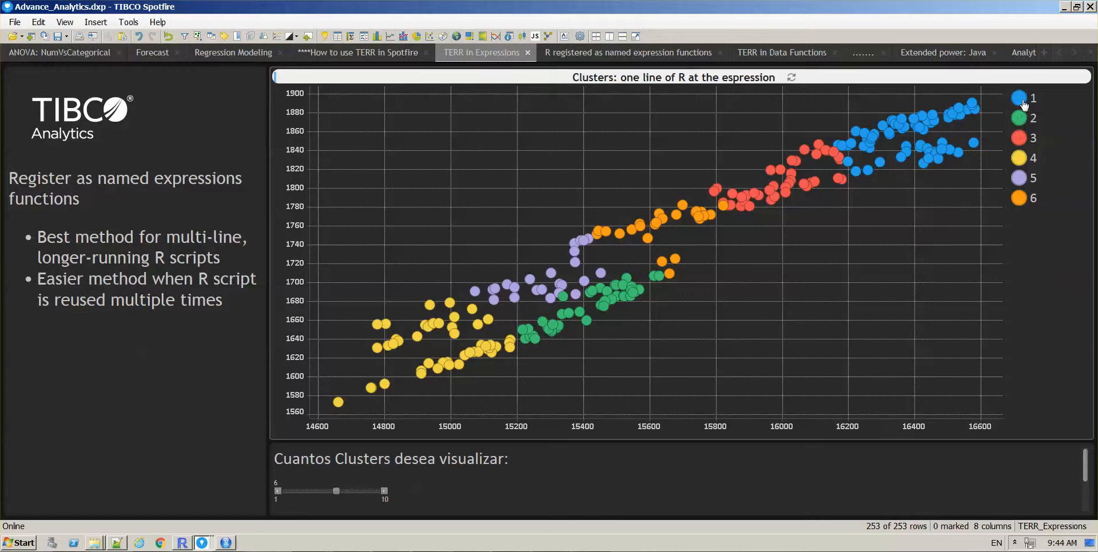
pyautogui.moveTo(785, 187)
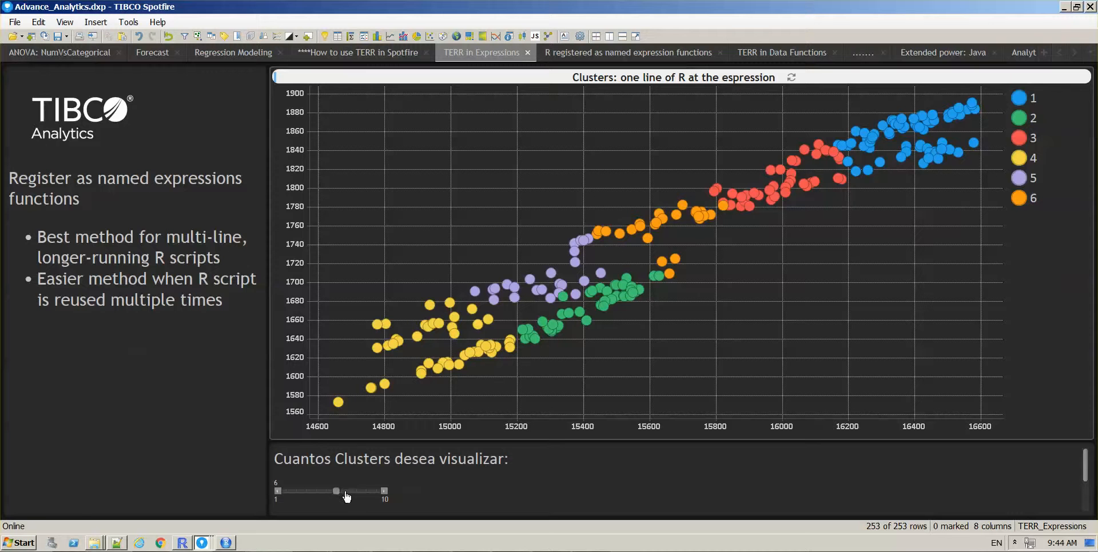
# Step: Re-cluster the oil-vs-gas scatter plot to 8, then 5, and finally 4 clusters
pyautogui.moveTo(335, 491); pyautogui.dragTo(356, 490)
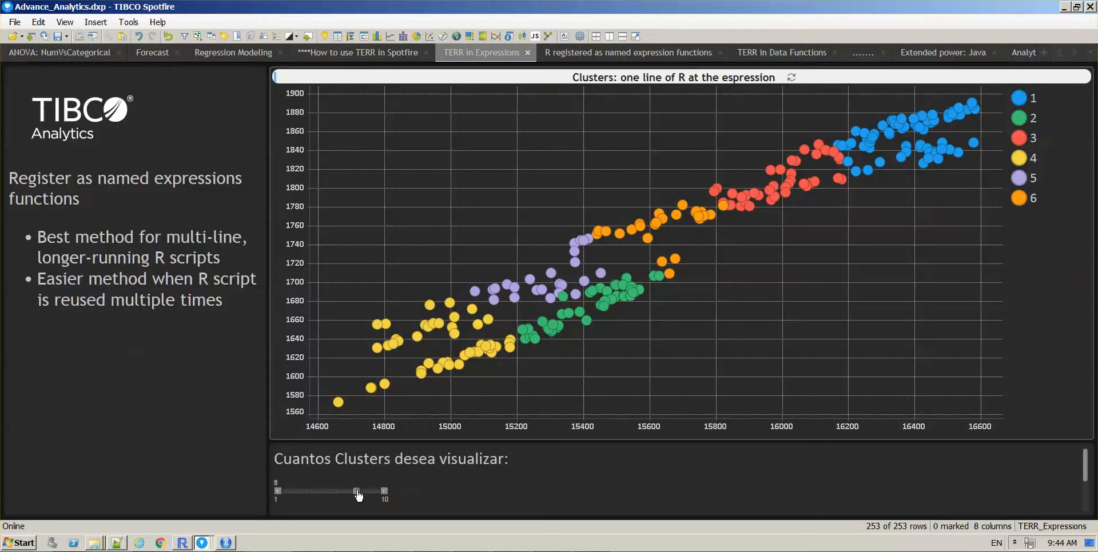
pyautogui.moveTo(356, 491); pyautogui.dragTo(357, 490)
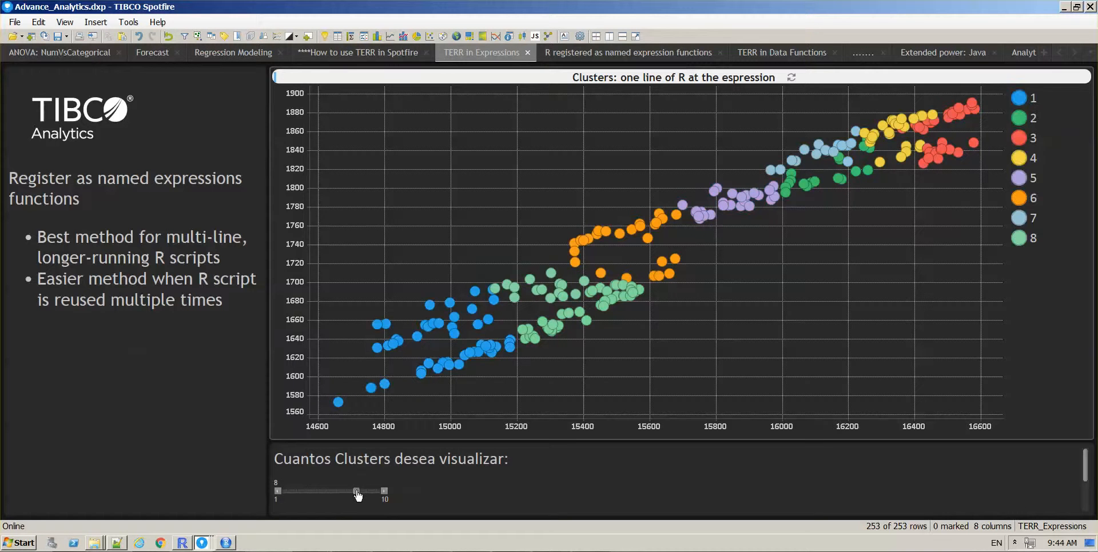
pyautogui.moveTo(357, 490); pyautogui.dragTo(324, 491)
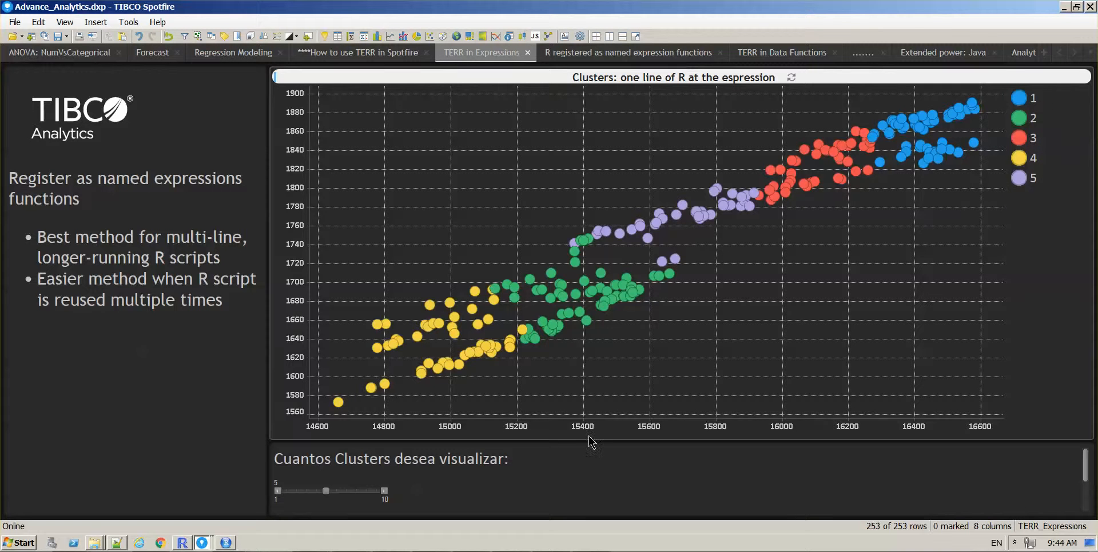
pyautogui.moveTo(325, 491); pyautogui.dragTo(315, 490)
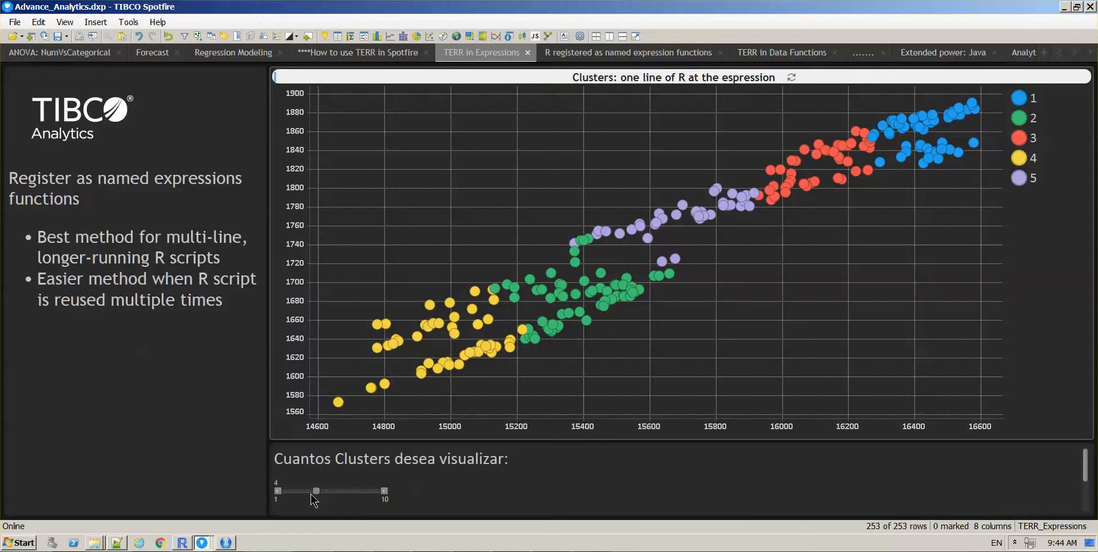
pyautogui.moveTo(315, 491); pyautogui.dragTo(314, 490)
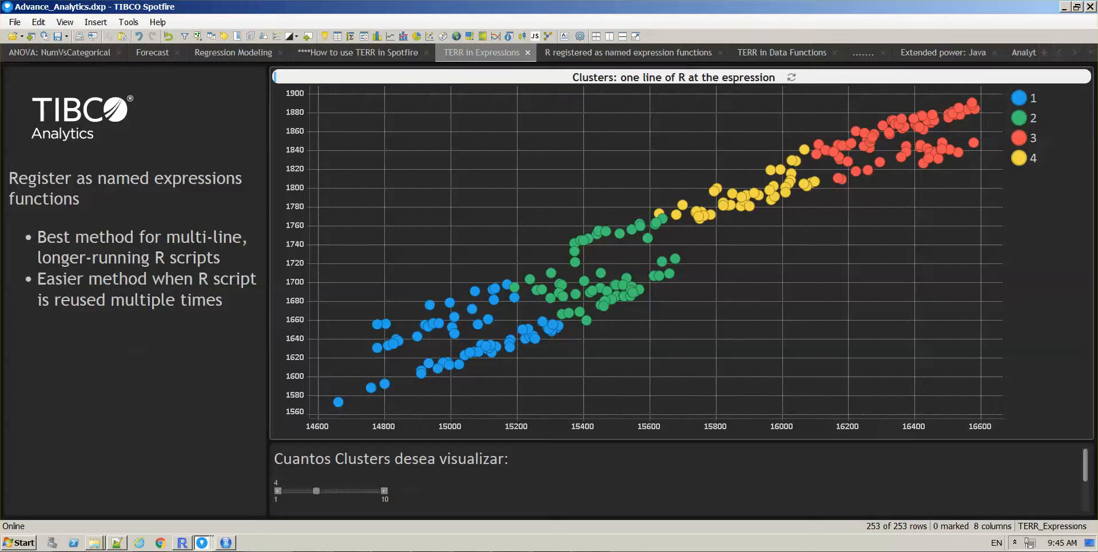
pyautogui.moveTo(930, 275)
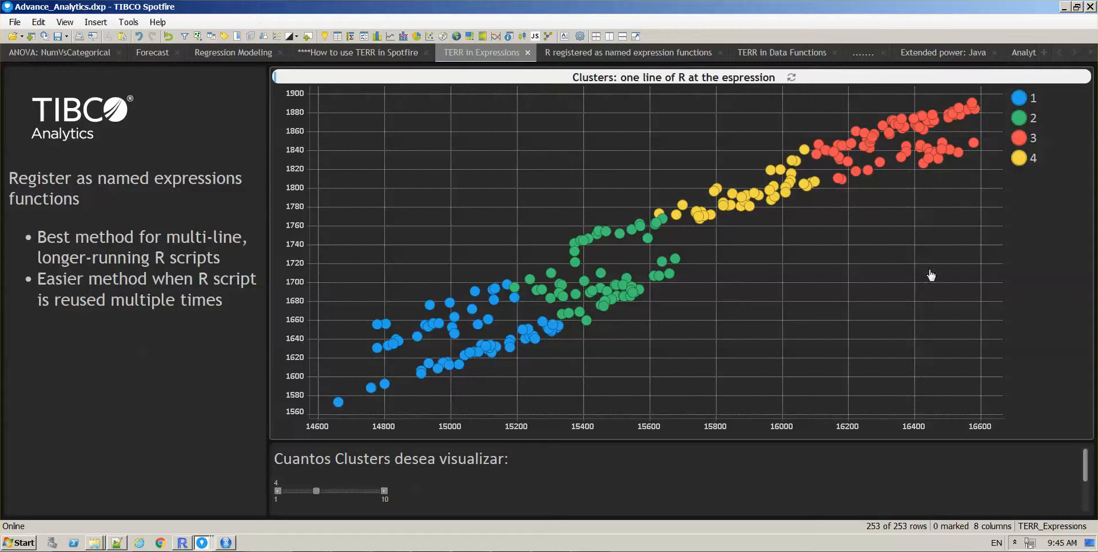
# Step: Open the plot's Colors custom expression and highlight kmeans in the TERR_Integer call
pyautogui.rightClick(471, 148)
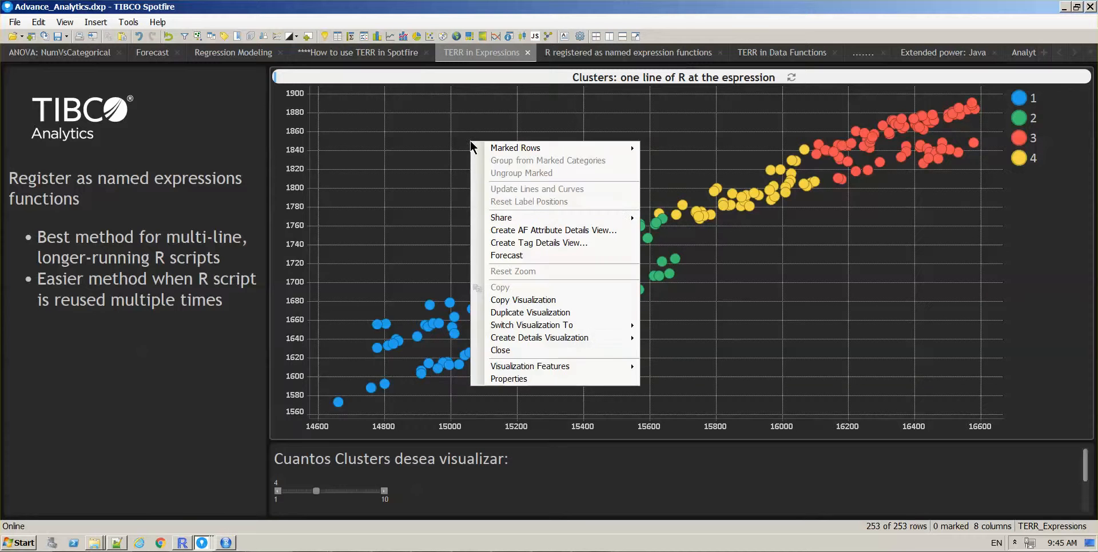
pyautogui.click(509, 379)
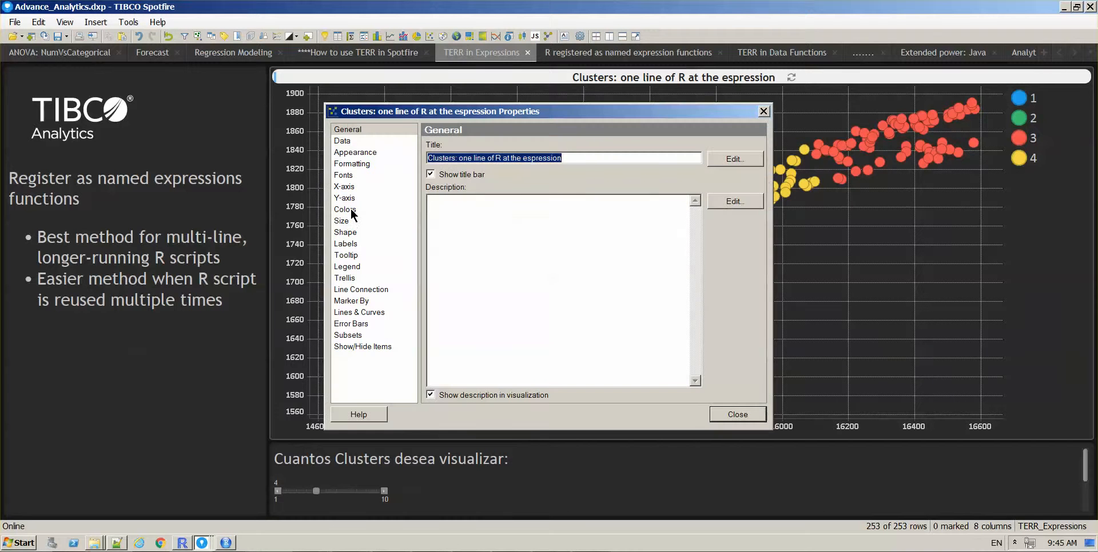
pyautogui.click(345, 209)
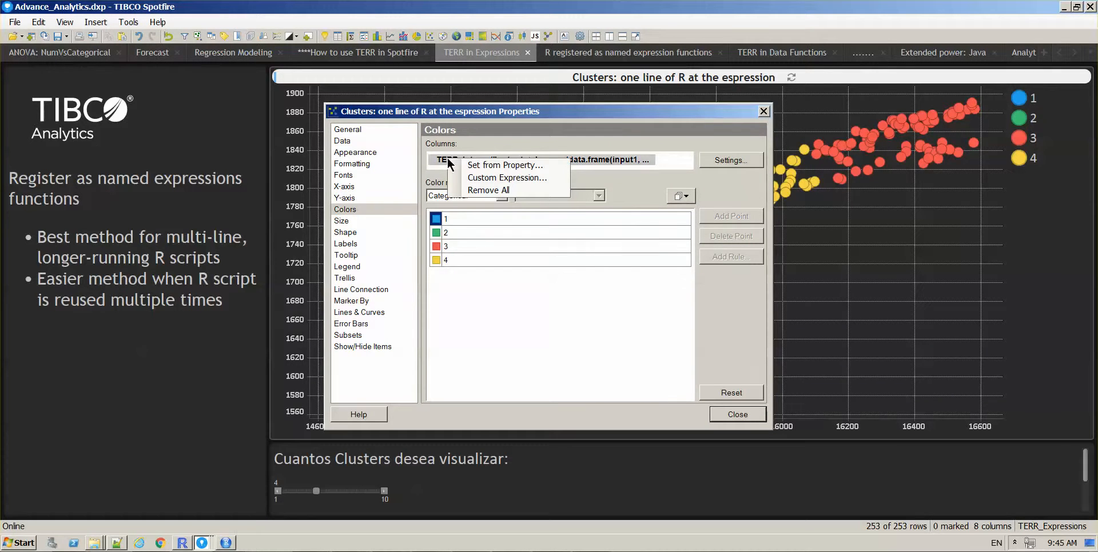
pyautogui.click(506, 178)
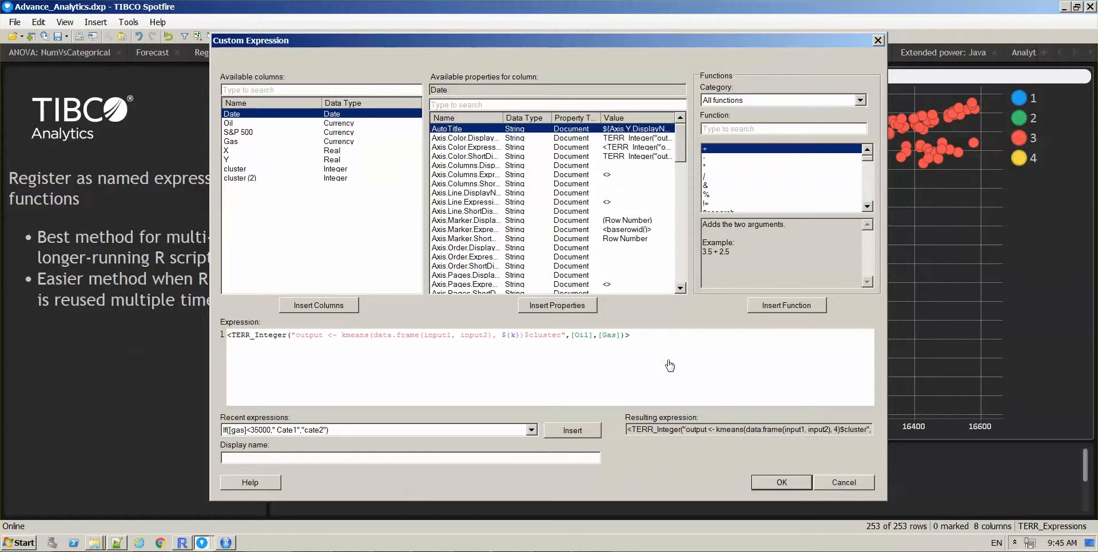
pyautogui.doubleClick(345, 335)
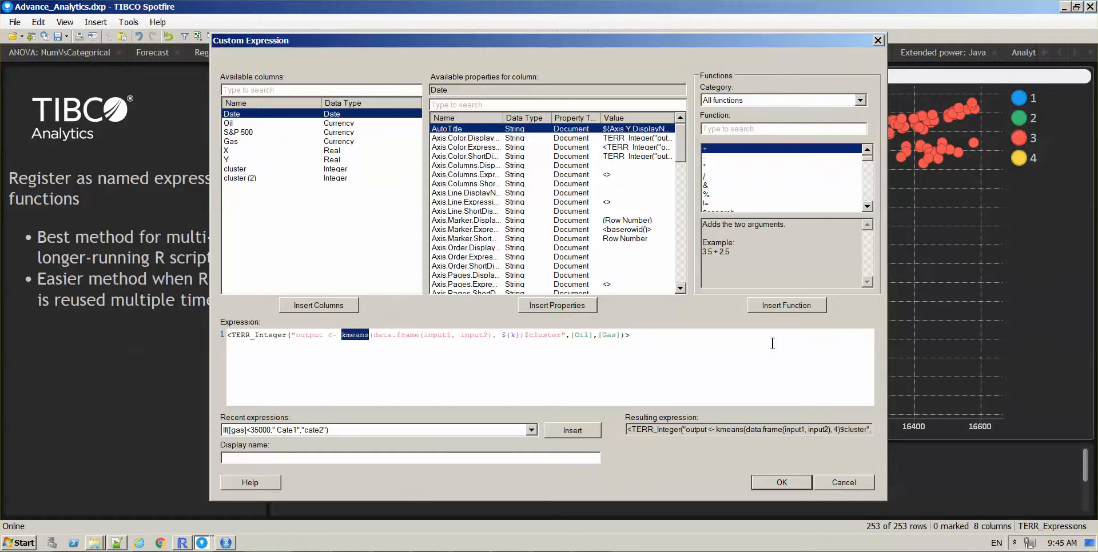
pyautogui.moveTo(762, 321)
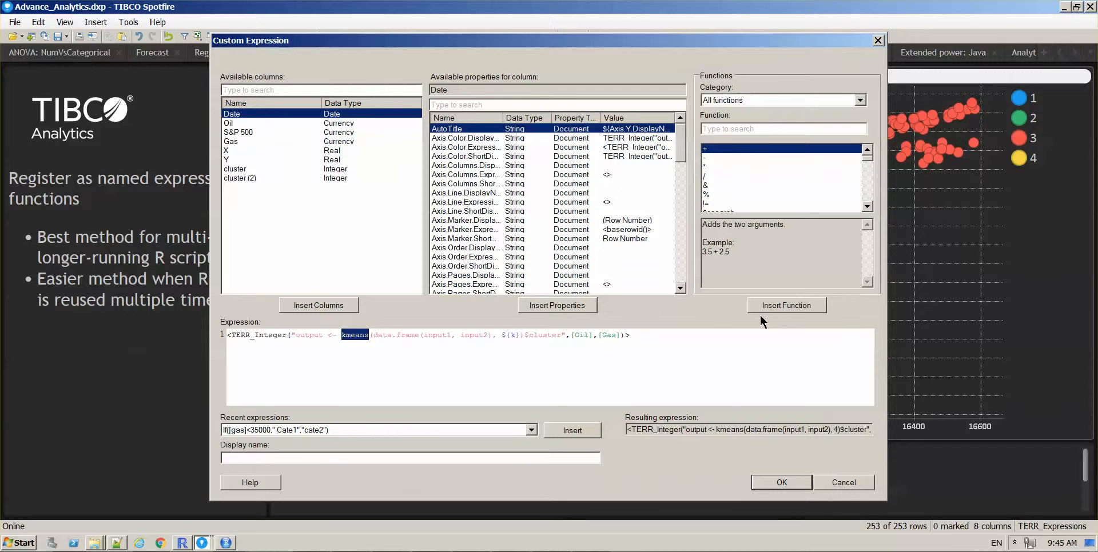
pyautogui.moveTo(732, 371)
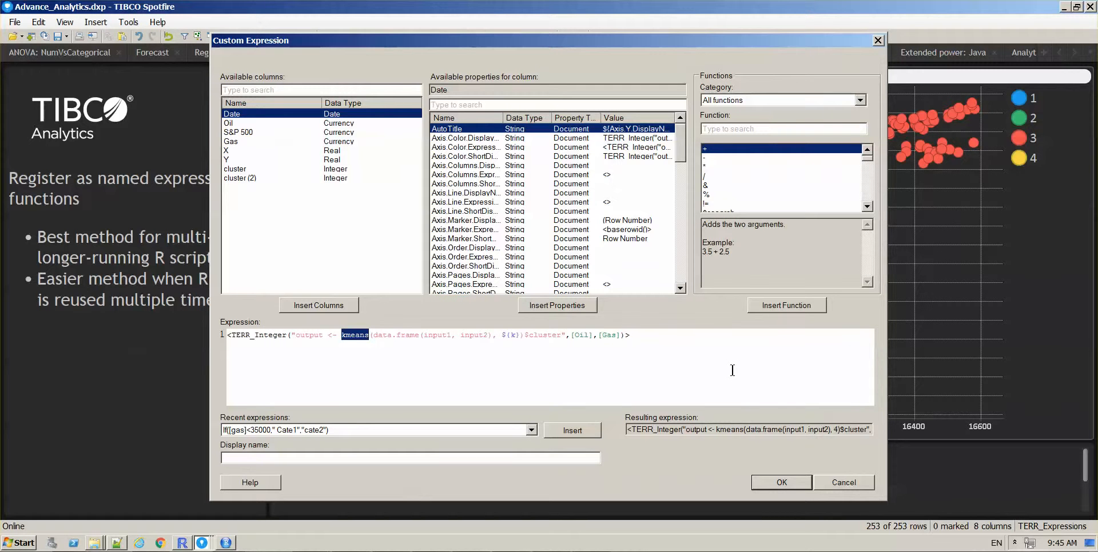
pyautogui.moveTo(587, 366)
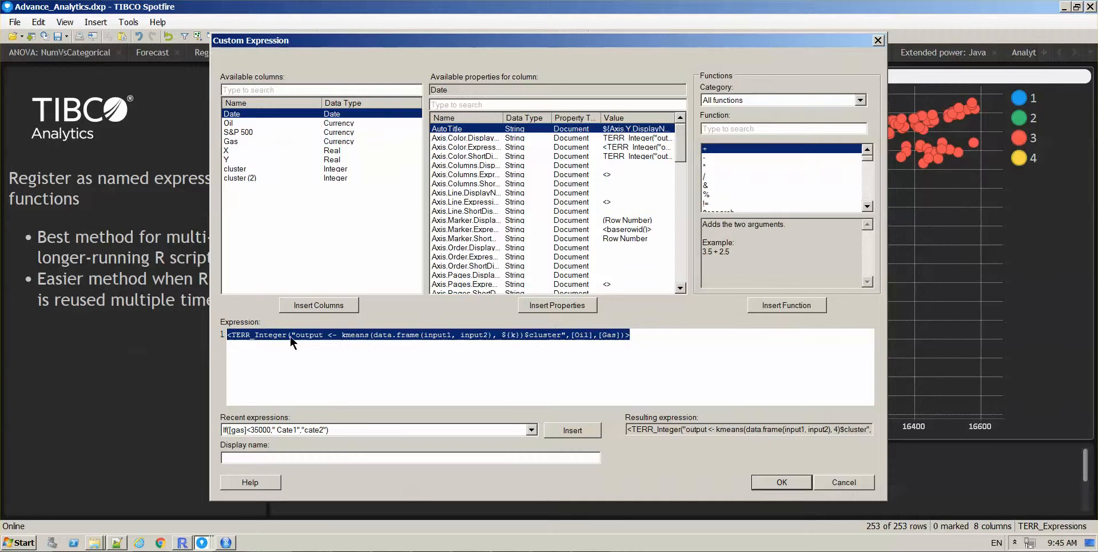
pyautogui.moveTo(752, 96)
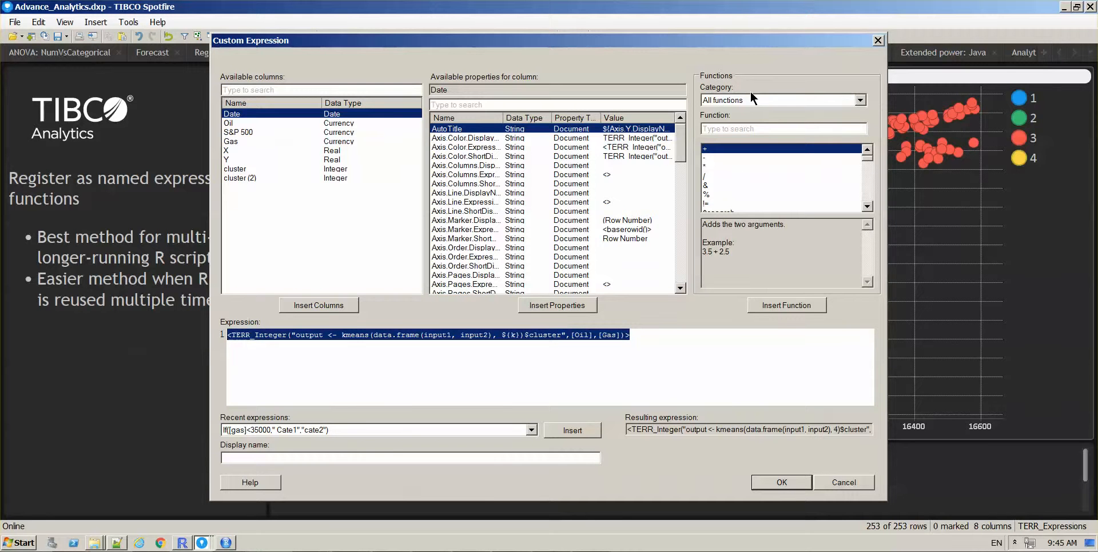
pyautogui.moveTo(694, 269)
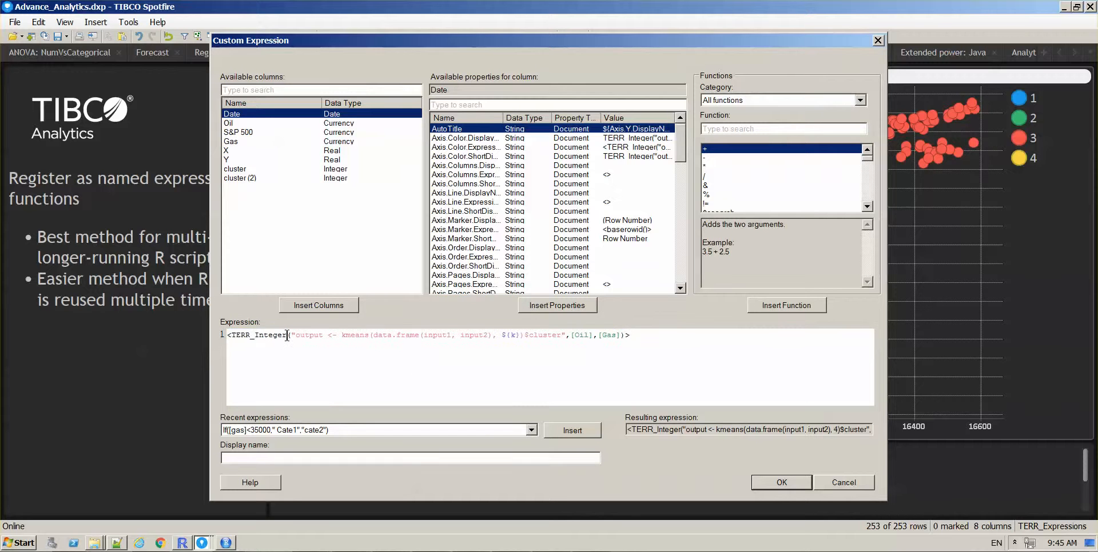
pyautogui.doubleClick(258, 336)
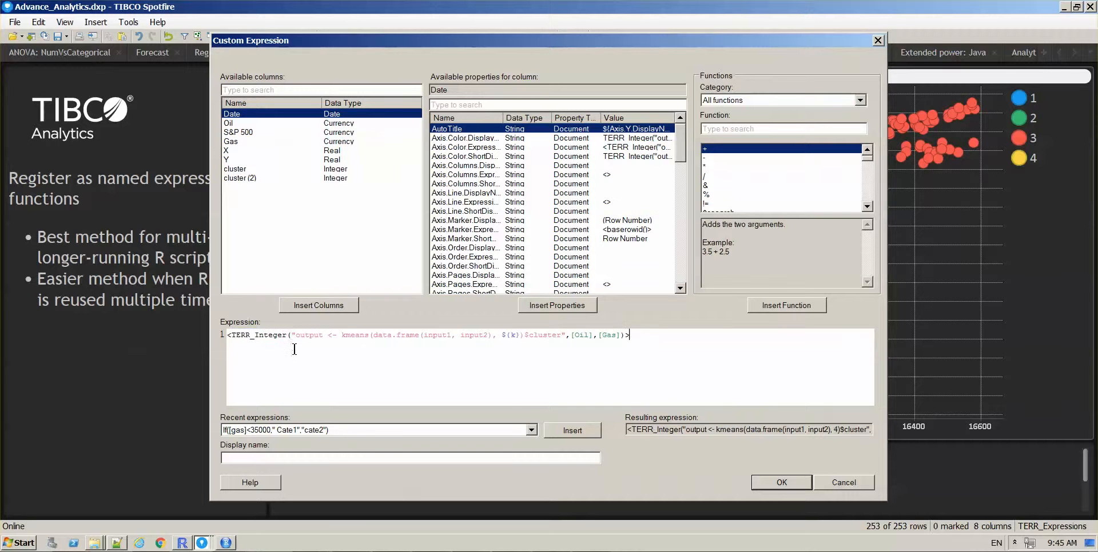
pyautogui.moveTo(636, 327)
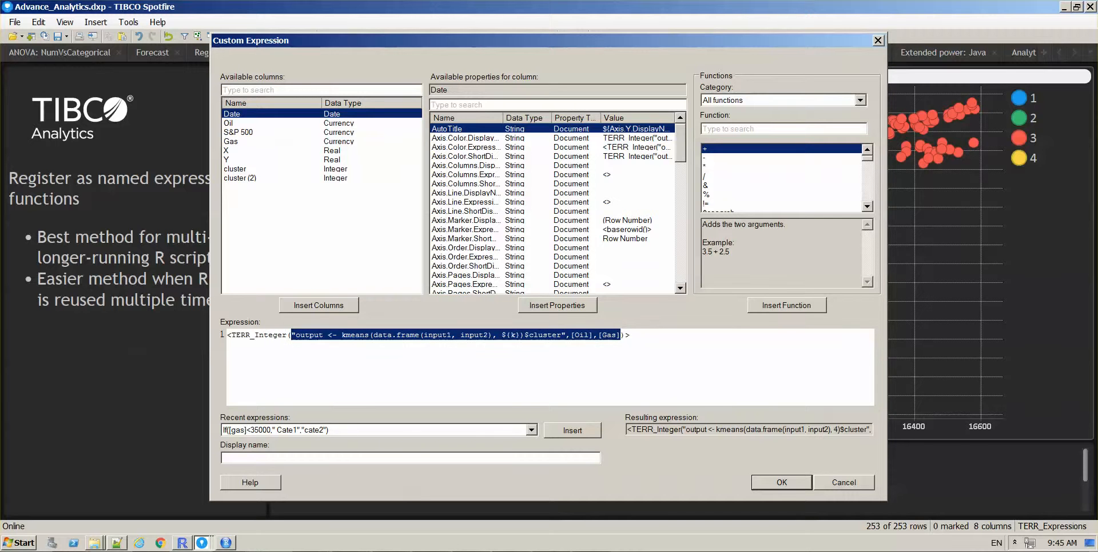
pyautogui.moveTo(881, 307)
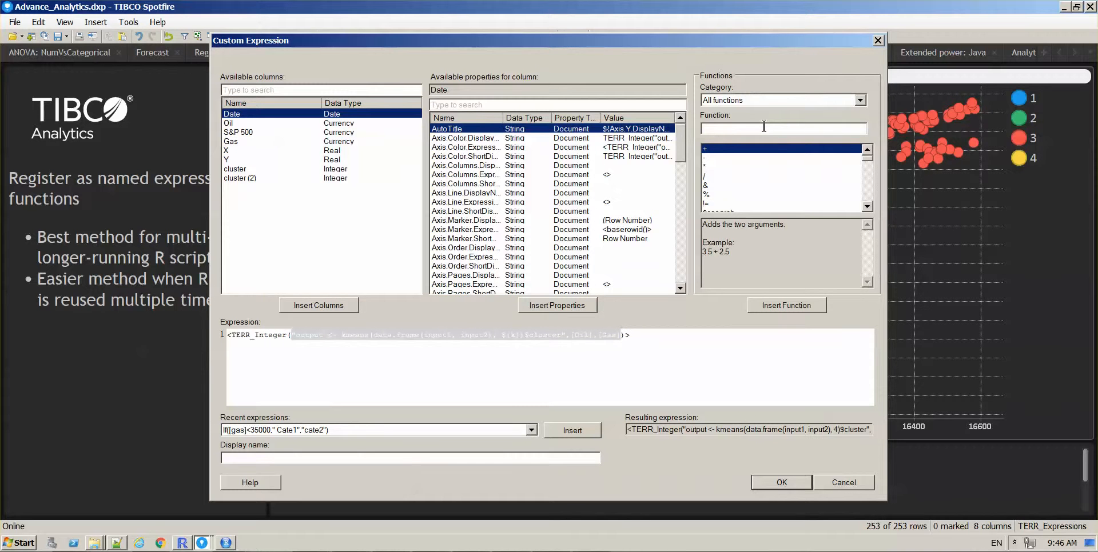
# Step: Filter functions by 'terr', then highlight the R script argument and kmeans
pyautogui.write('terr')
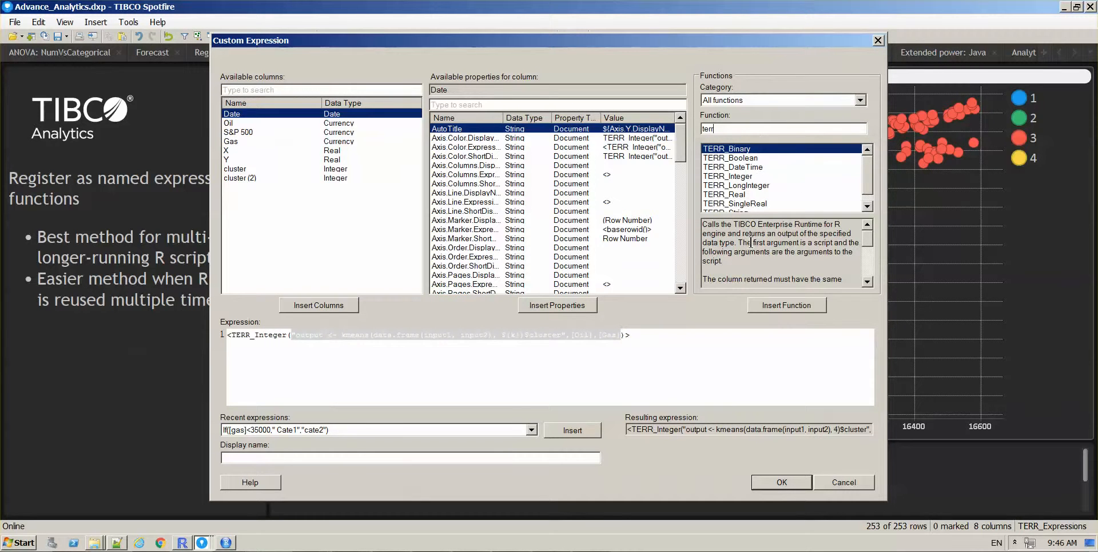
pyautogui.moveTo(131, 497)
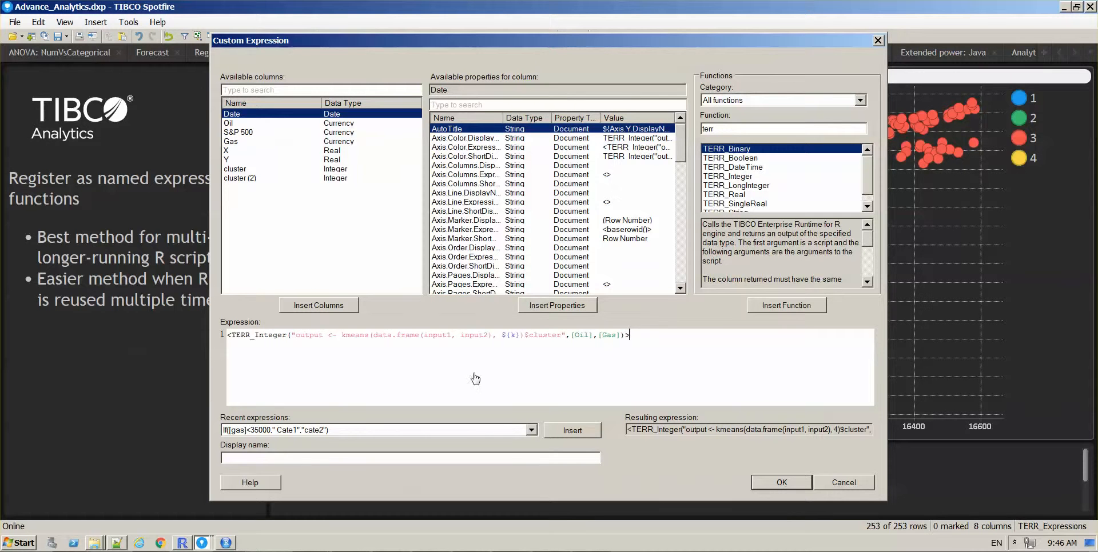
pyautogui.moveTo(295, 334); pyautogui.dragTo(421, 335)
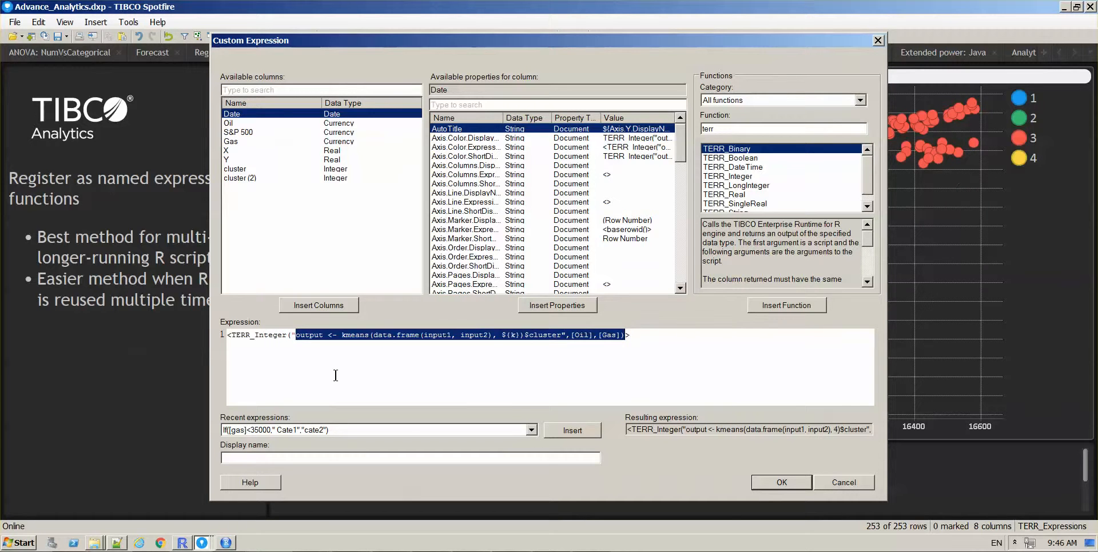
pyautogui.doubleClick(355, 335)
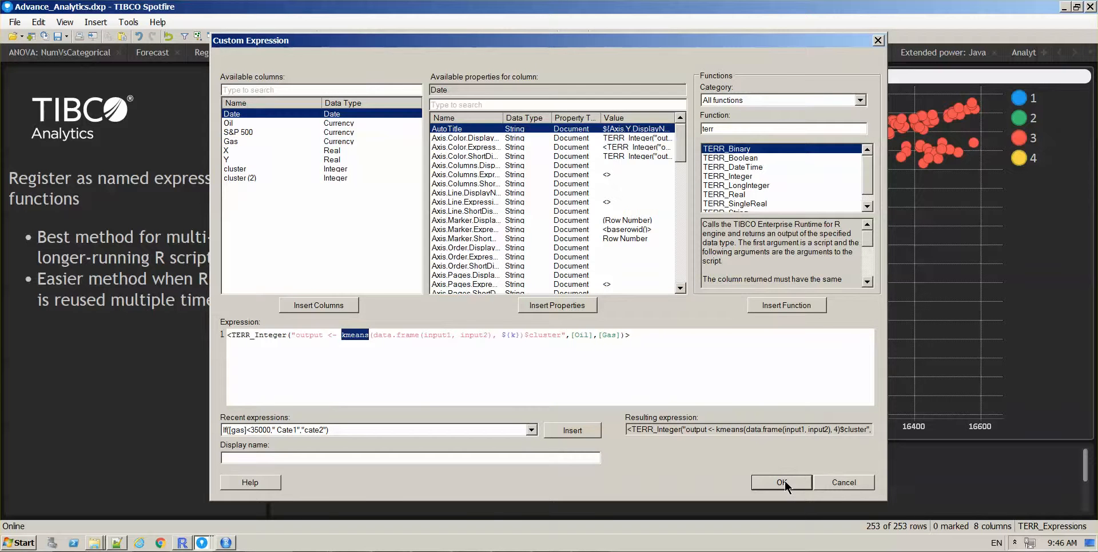
# Step: Accept the expression, re-cluster to 7 then 8 groups, and return to the TERR overview page
pyautogui.click(782, 482)
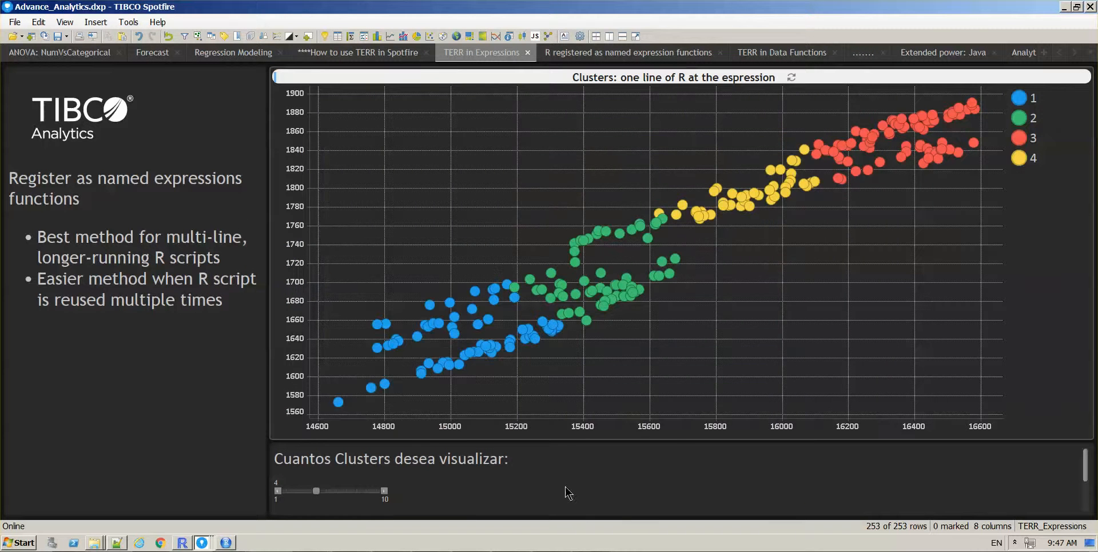
pyautogui.moveTo(315, 490); pyautogui.dragTo(346, 490)
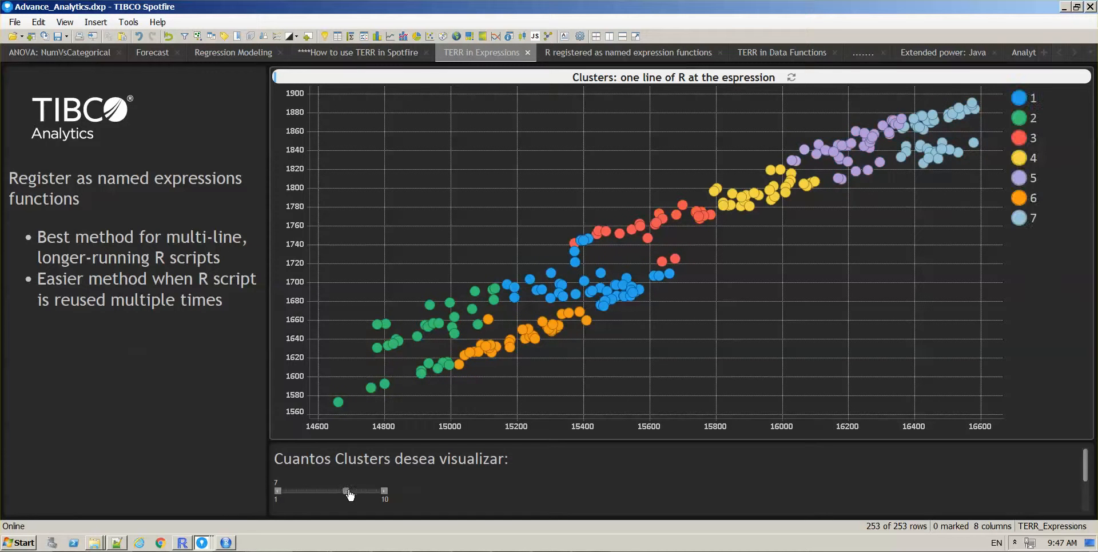
pyautogui.moveTo(348, 491); pyautogui.dragTo(357, 491)
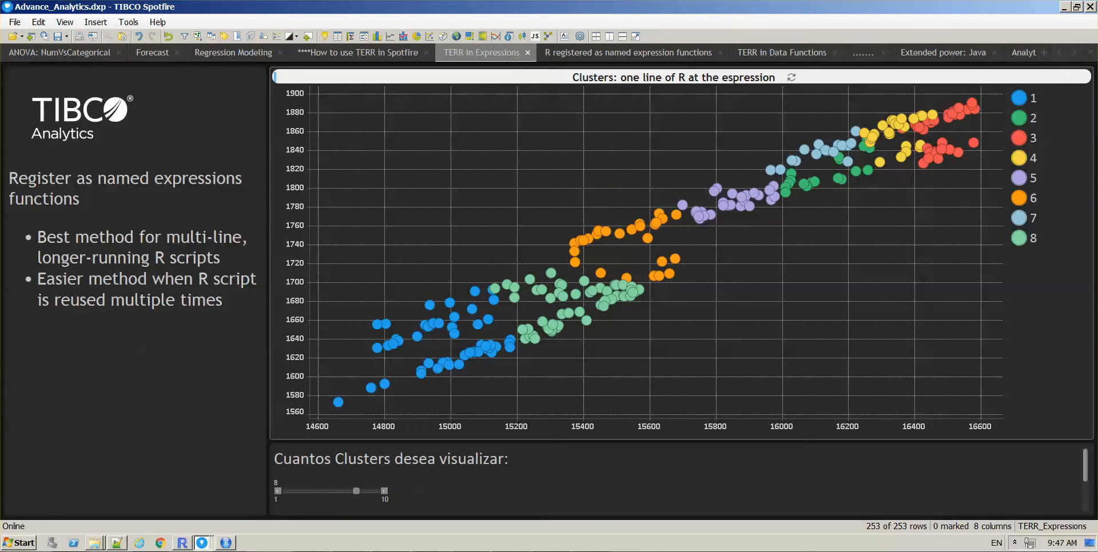
pyautogui.click(358, 52)
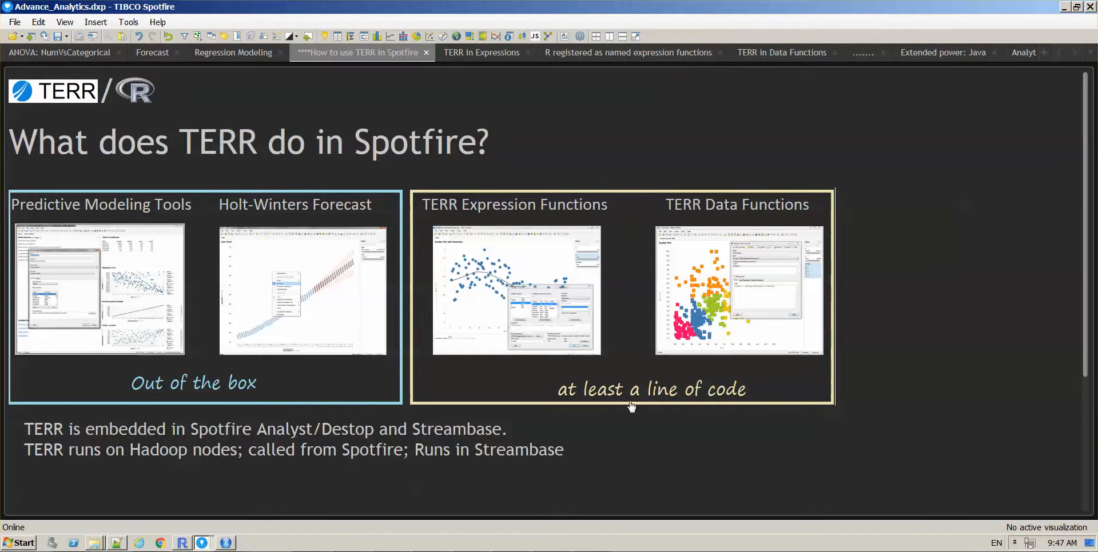
pyautogui.moveTo(708, 211)
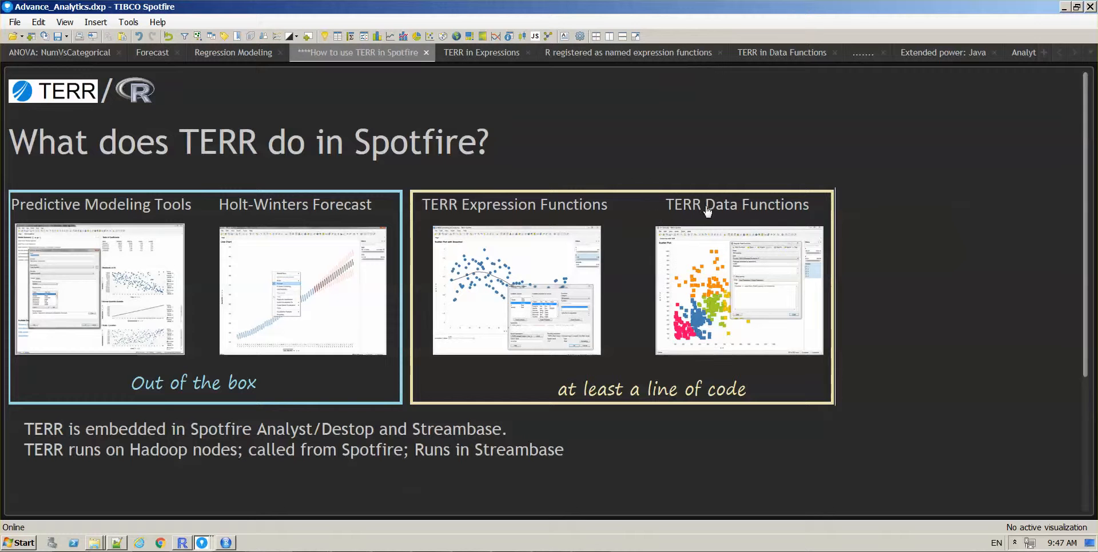
pyautogui.moveTo(778, 212)
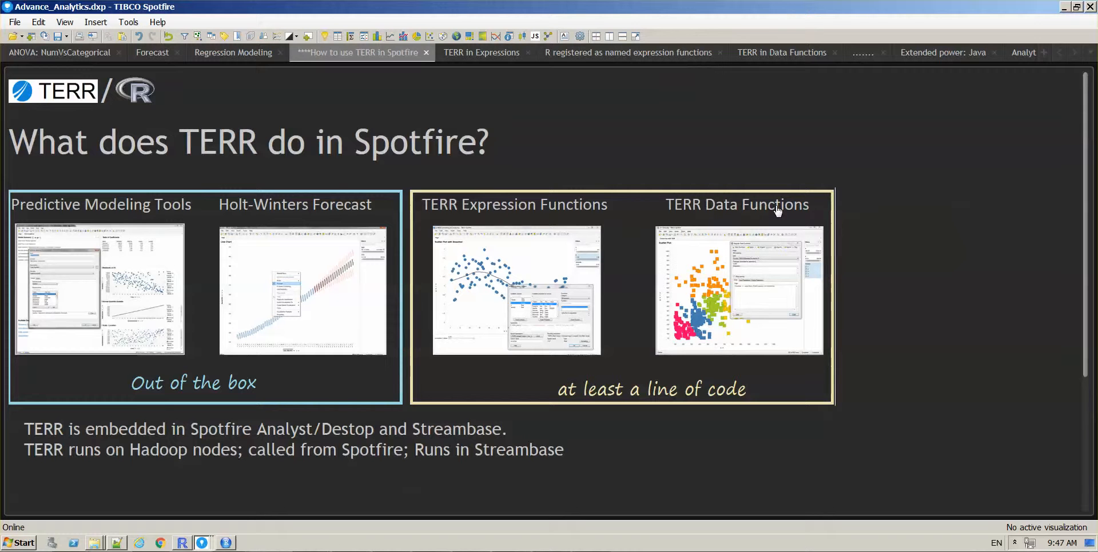
pyautogui.moveTo(720, 244)
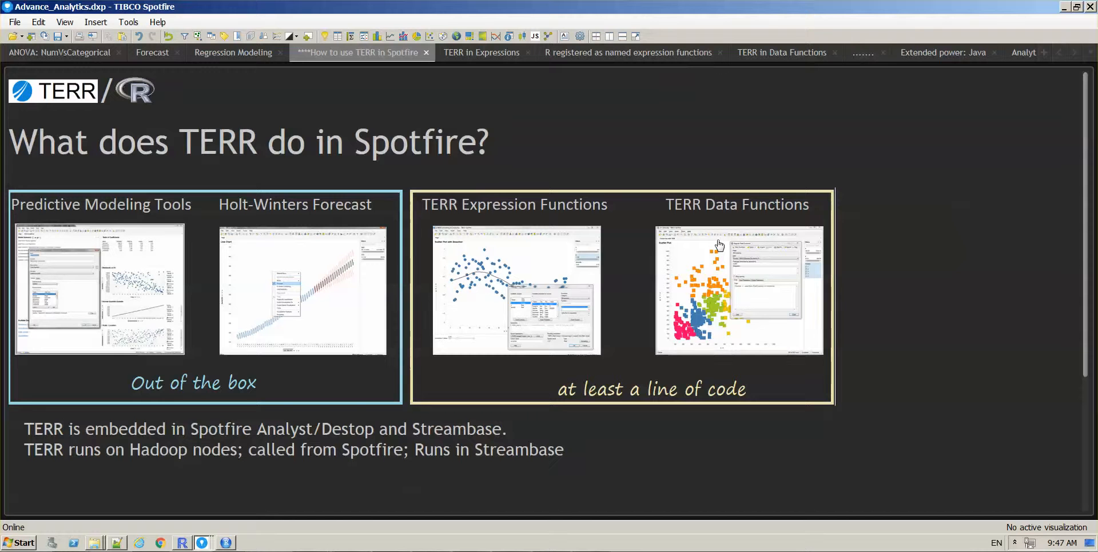
pyautogui.moveTo(810, 247)
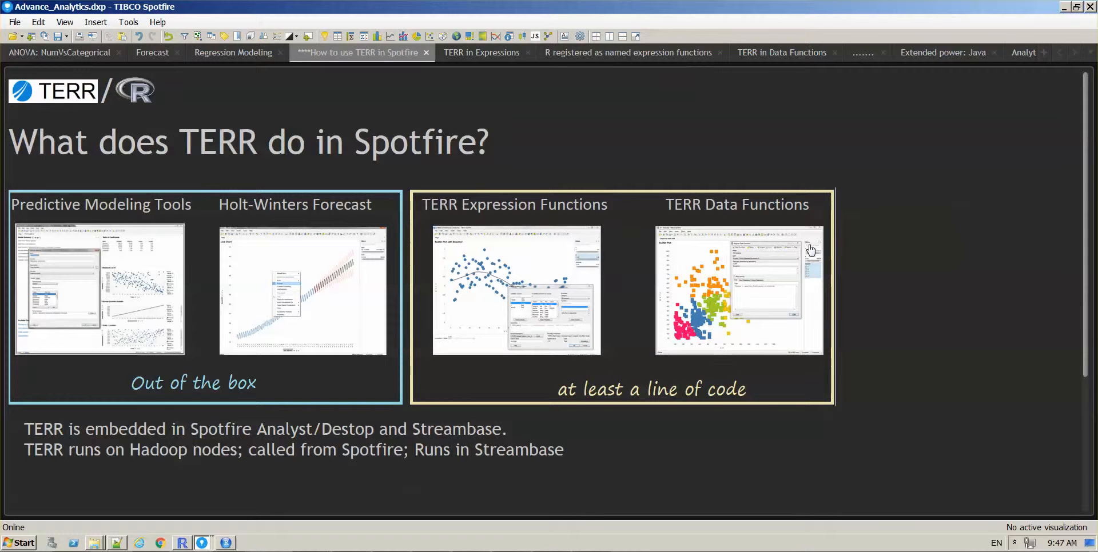
pyautogui.moveTo(713, 325)
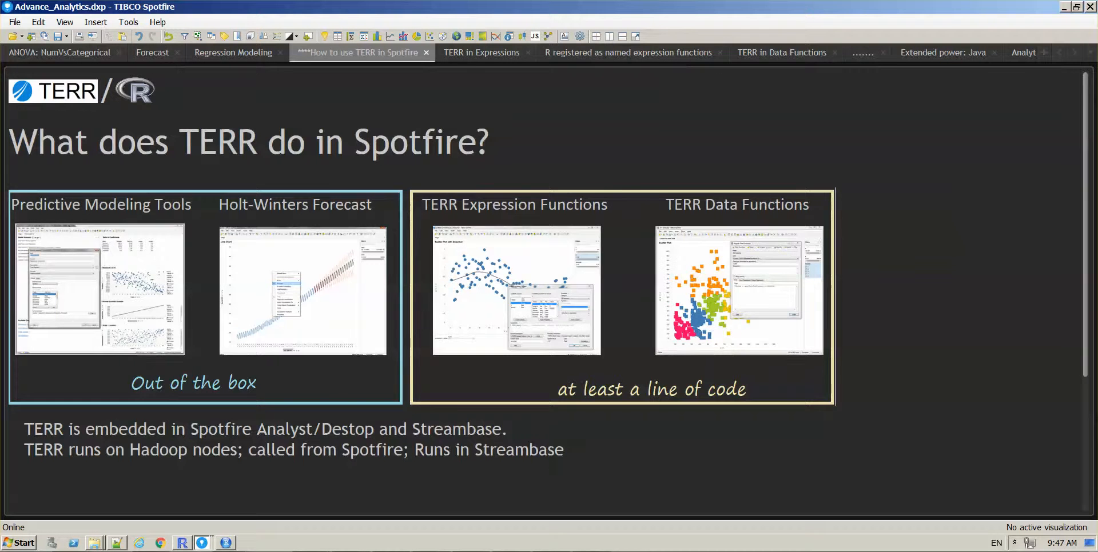
# Step: Show the 'TERR in Data Functions' page with its k-means plot and cluster table
pyautogui.click(782, 52)
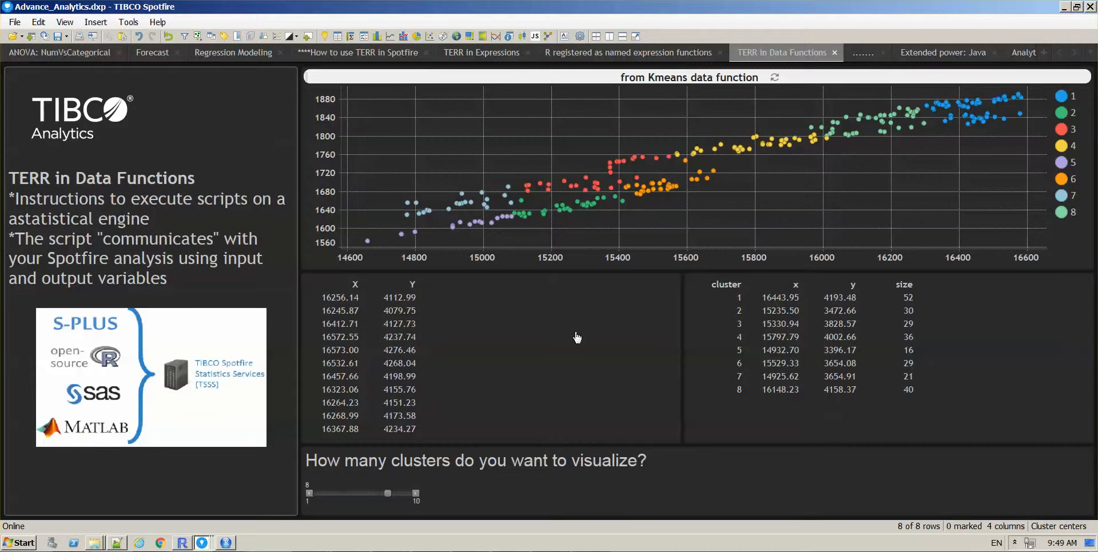
pyautogui.moveTo(175, 52)
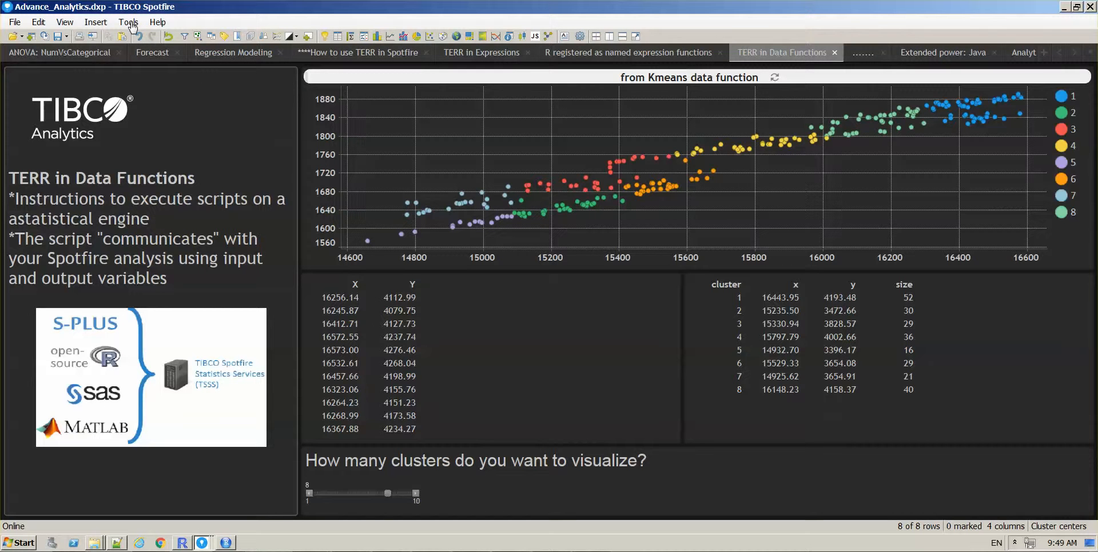
pyautogui.moveTo(163, 75)
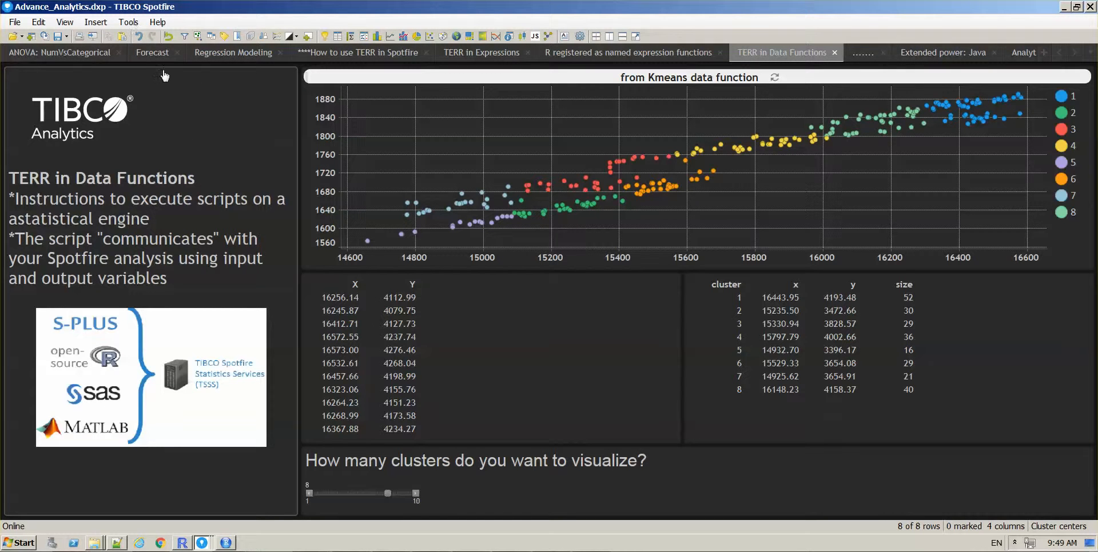
# Step: Open Register Data Functions from the Tools menu
pyautogui.click(128, 21)
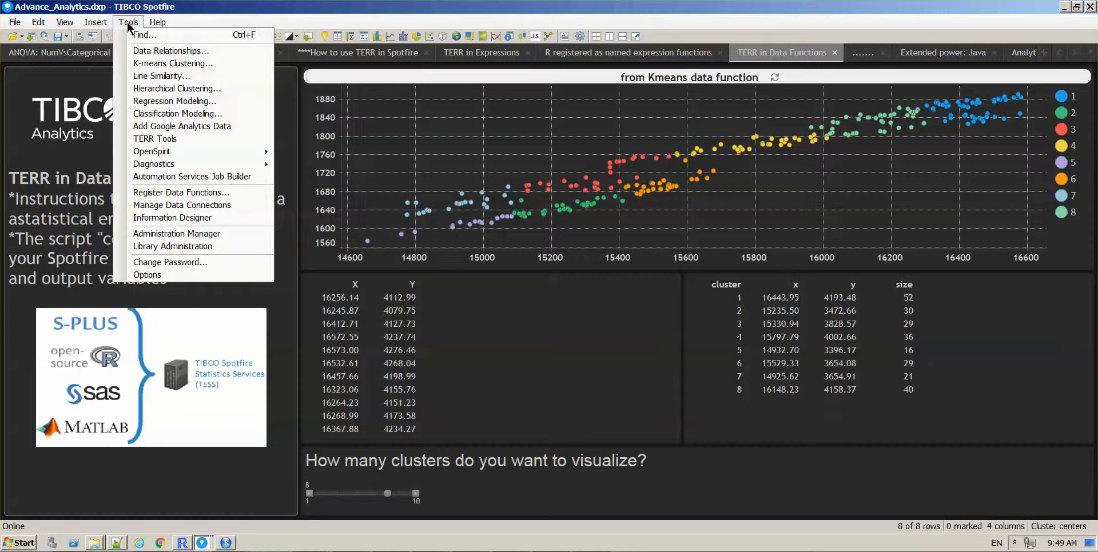
pyautogui.moveTo(191, 197)
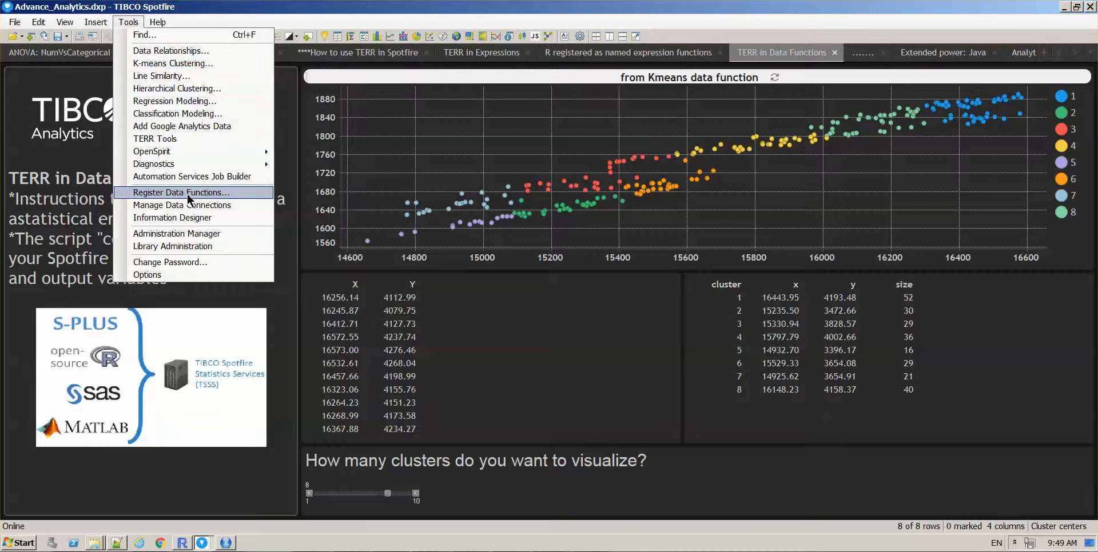
pyautogui.click(183, 192)
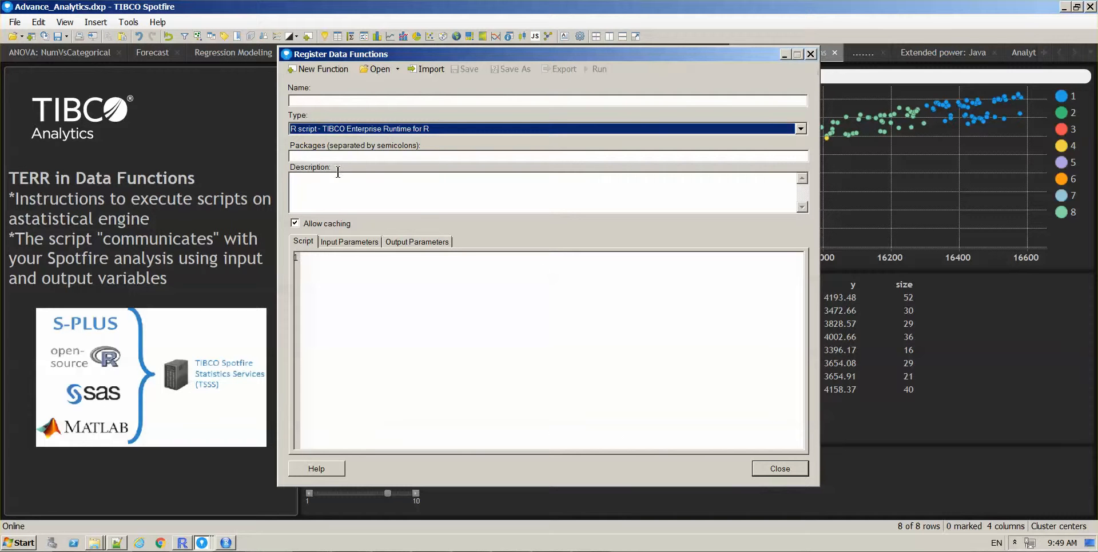
# Step: Use Open in Register Data Functions to load the 'k-means Clustering' function
pyautogui.click(800, 129)
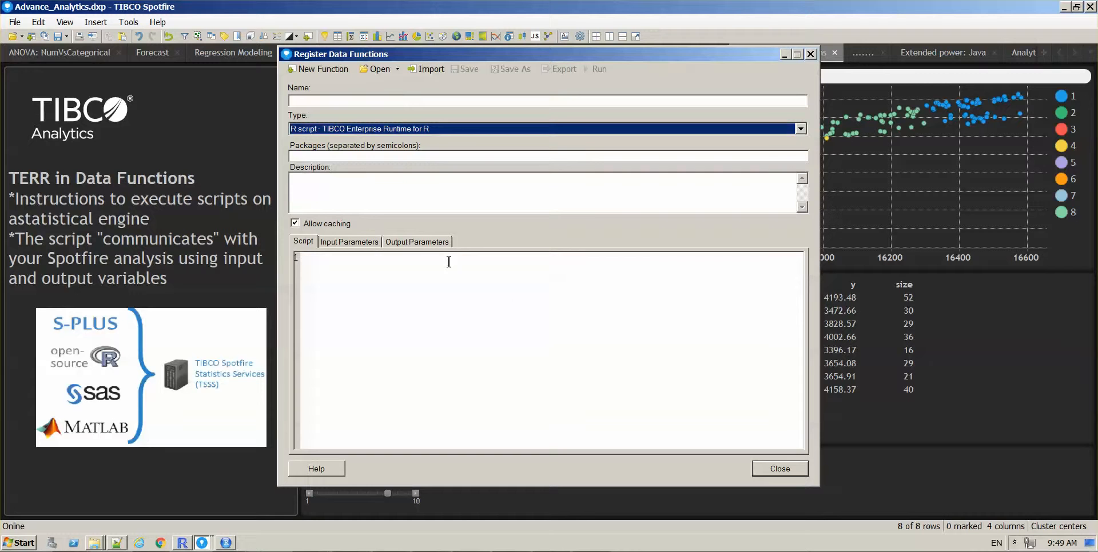
pyautogui.moveTo(345, 246)
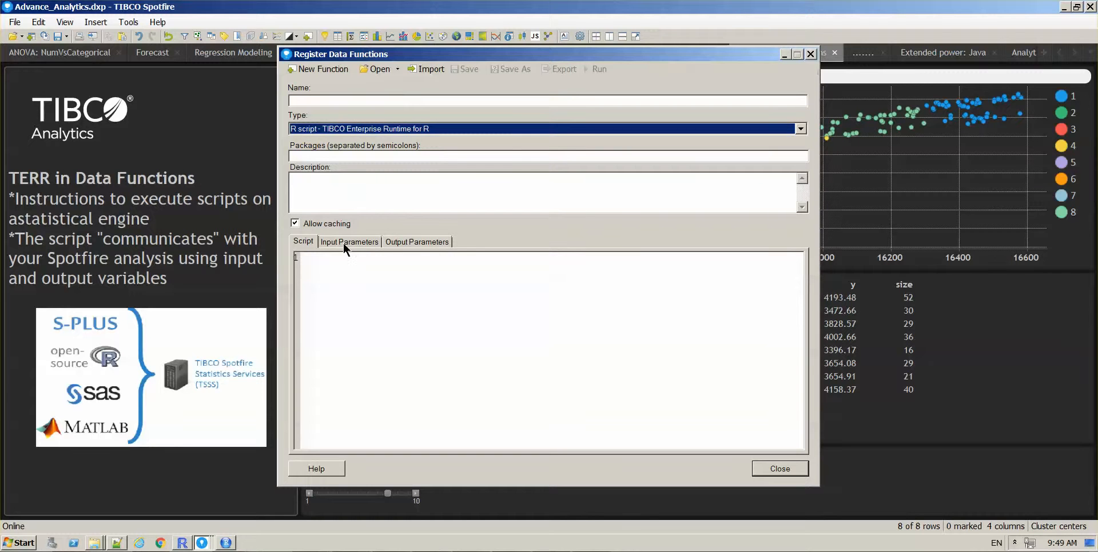
pyautogui.moveTo(409, 243)
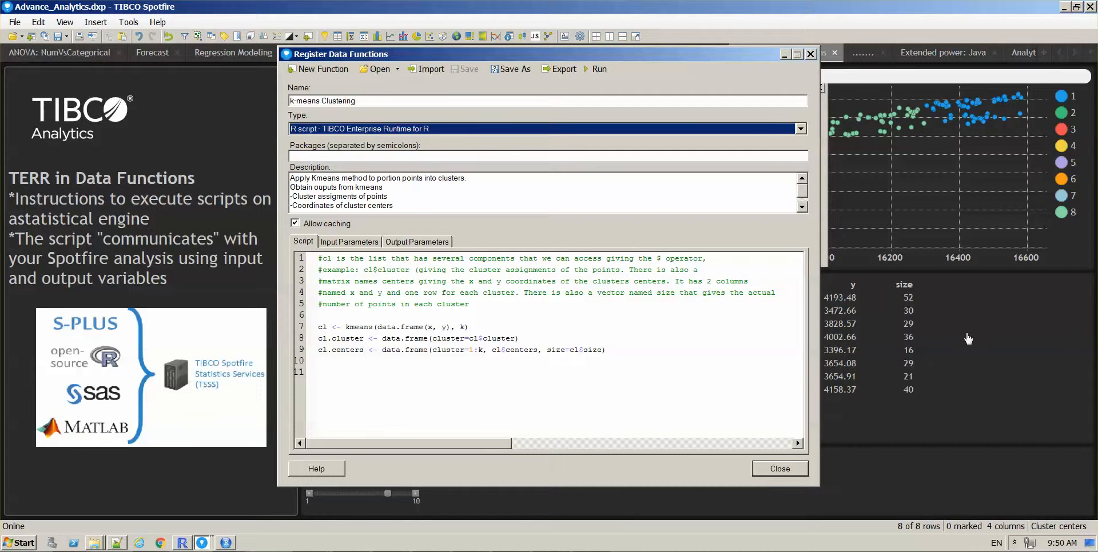
pyautogui.moveTo(638, 375)
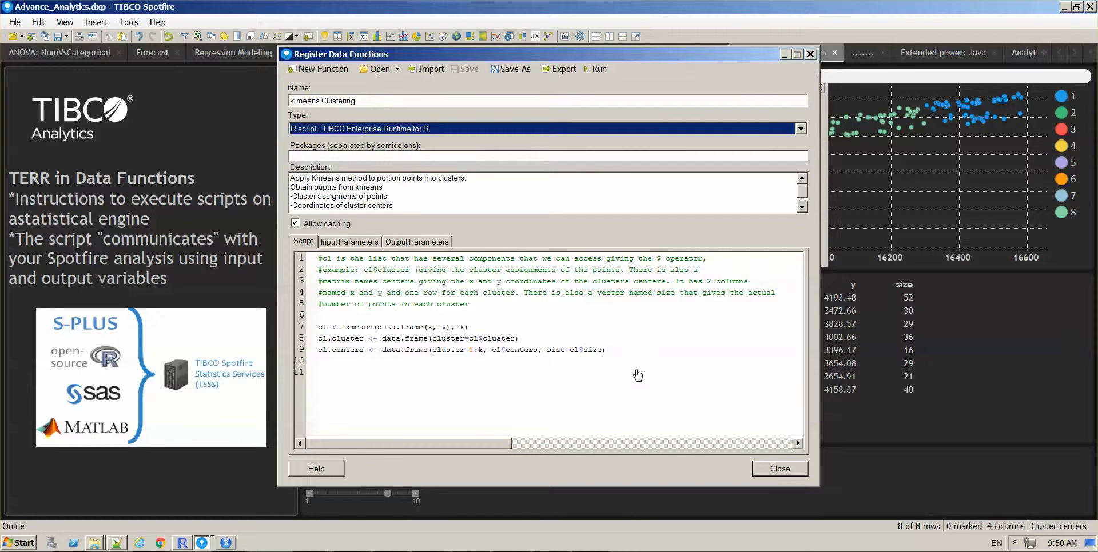
pyautogui.moveTo(325, 322)
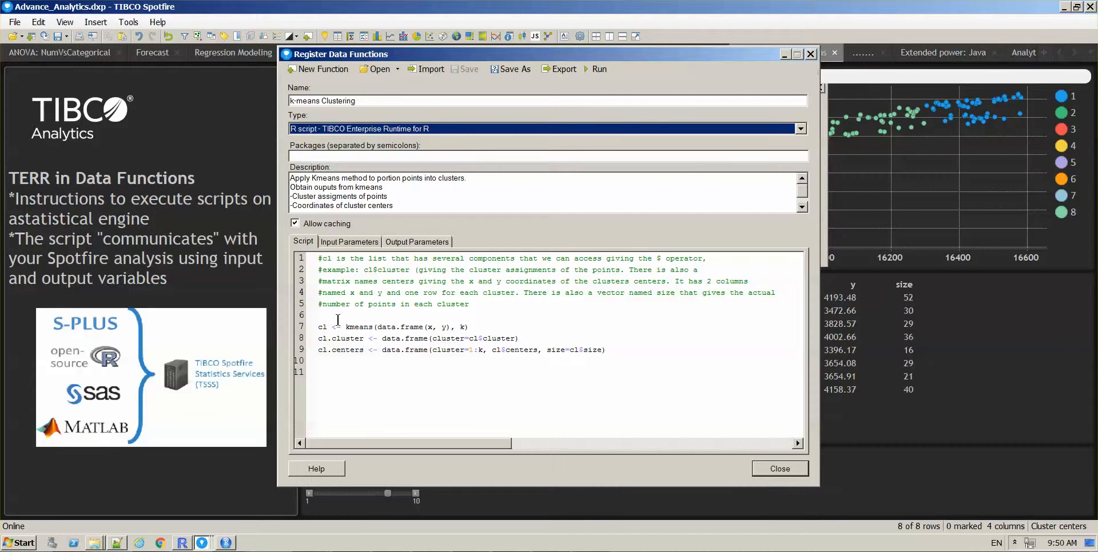
pyautogui.click(605, 364)
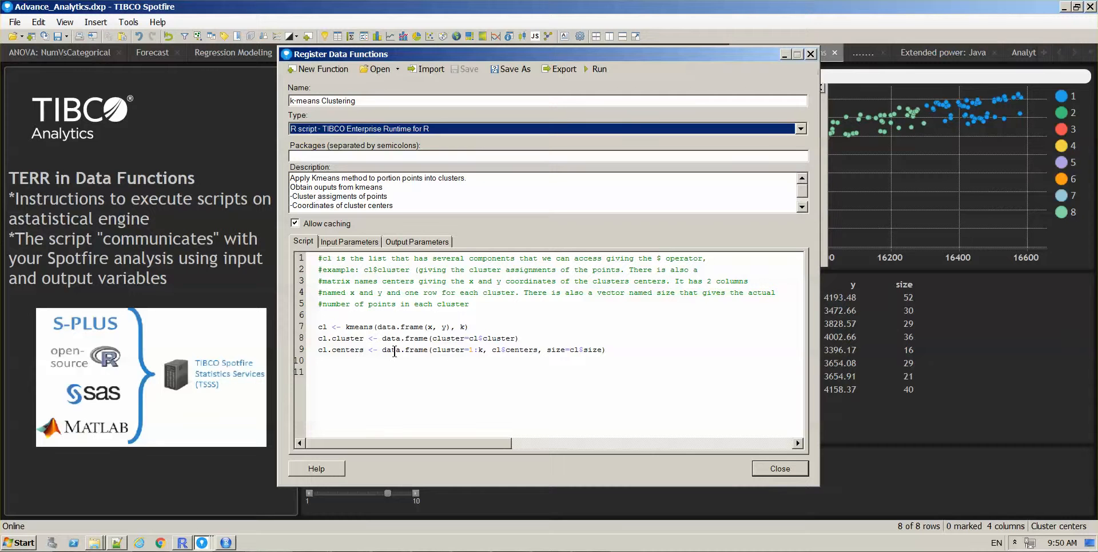
pyautogui.moveTo(427, 327); pyautogui.dragTo(464, 327)
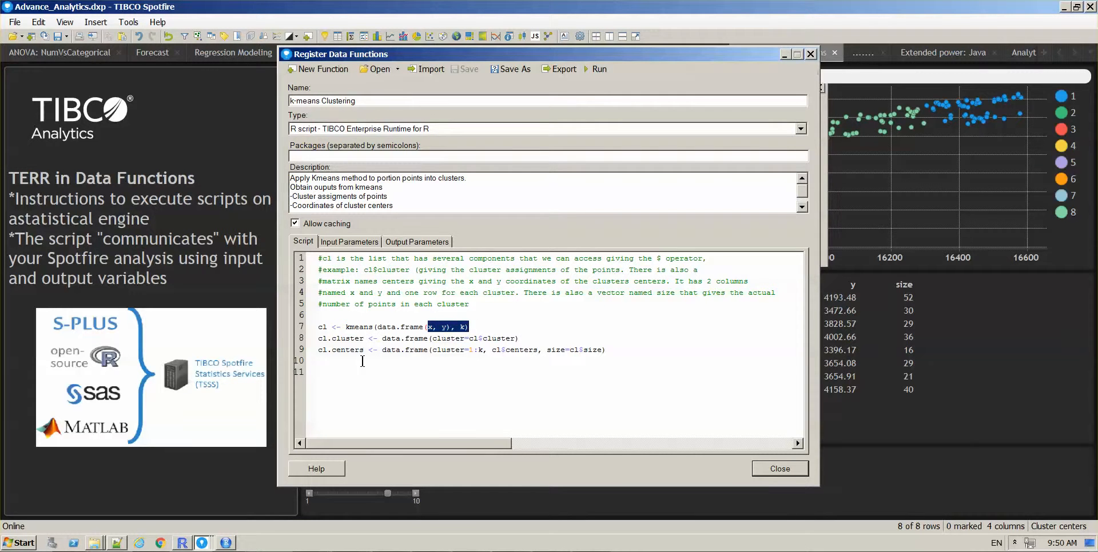
pyautogui.doubleClick(341, 338)
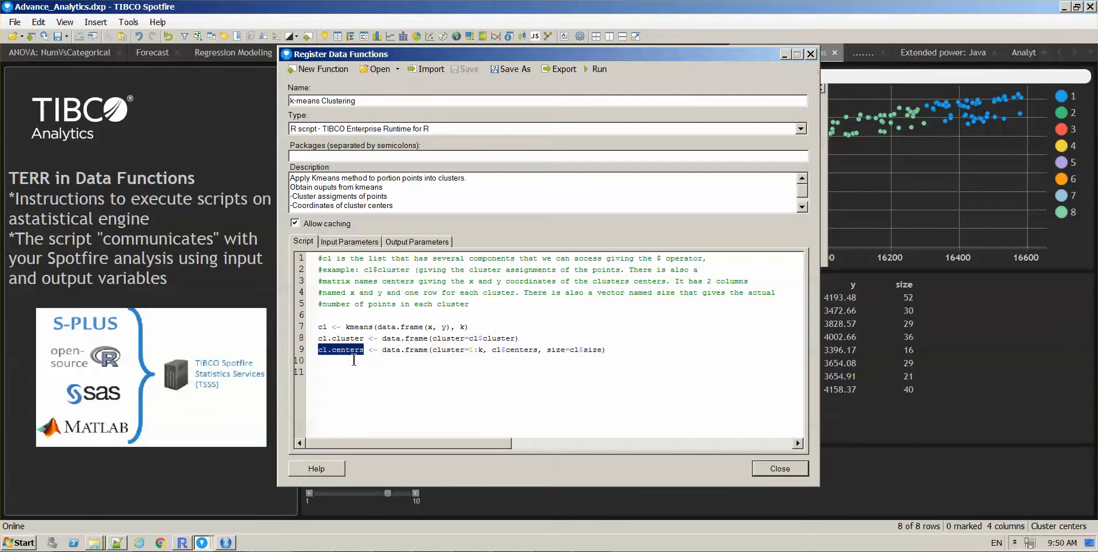
pyautogui.moveTo(432, 304)
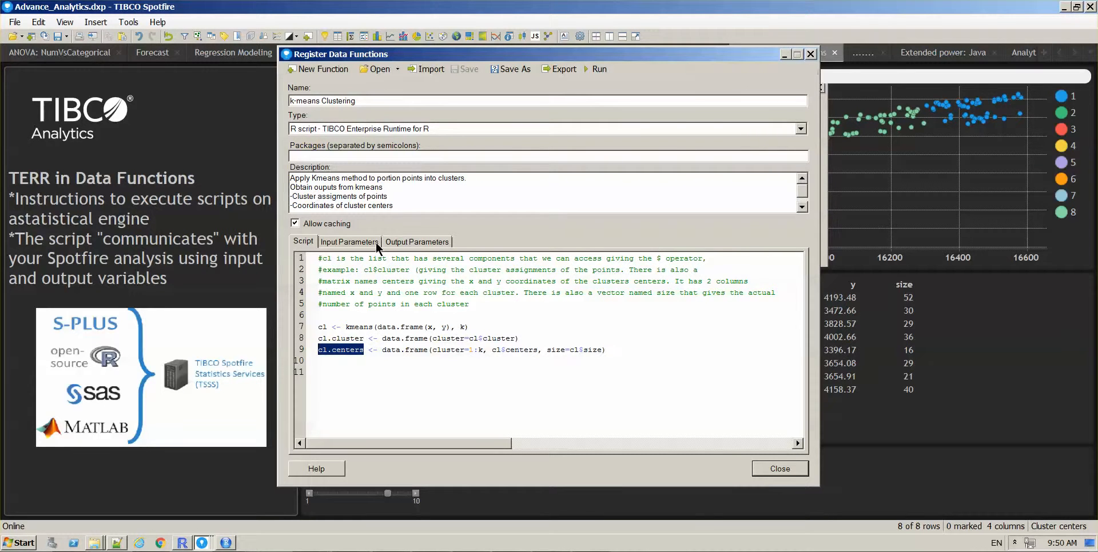
pyautogui.click(349, 242)
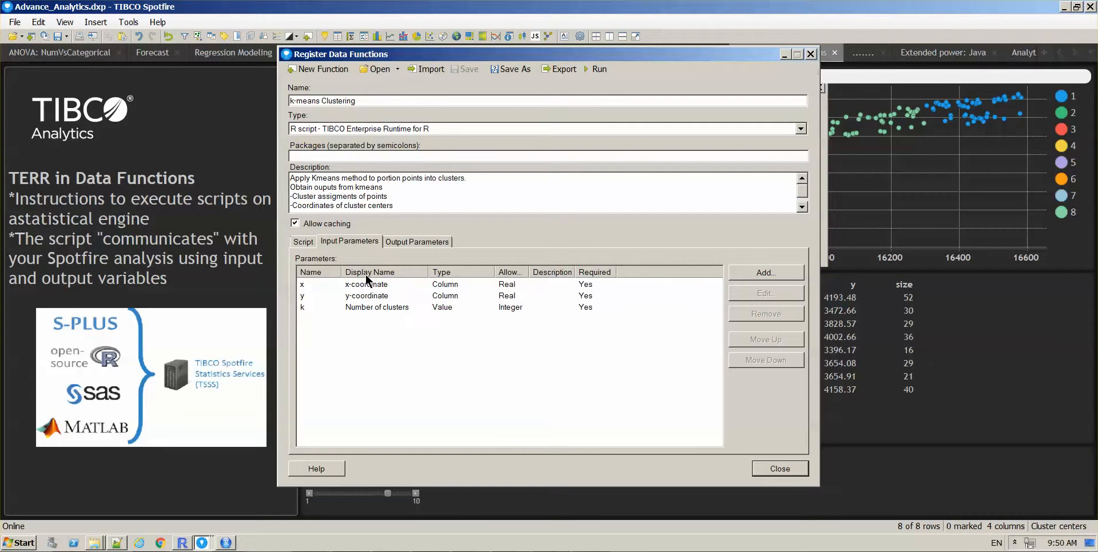
pyautogui.moveTo(363, 309)
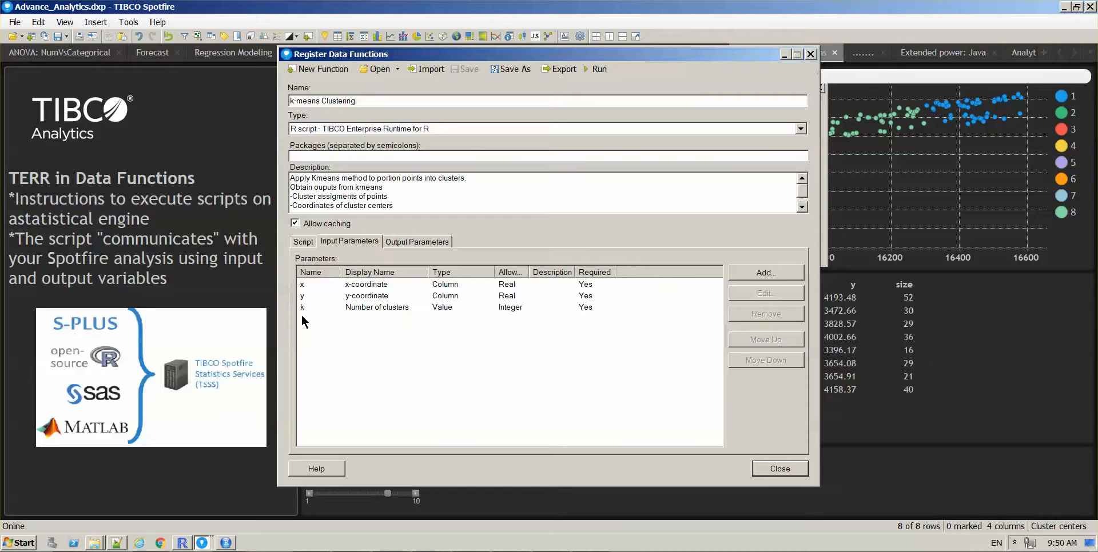
pyautogui.moveTo(453, 296)
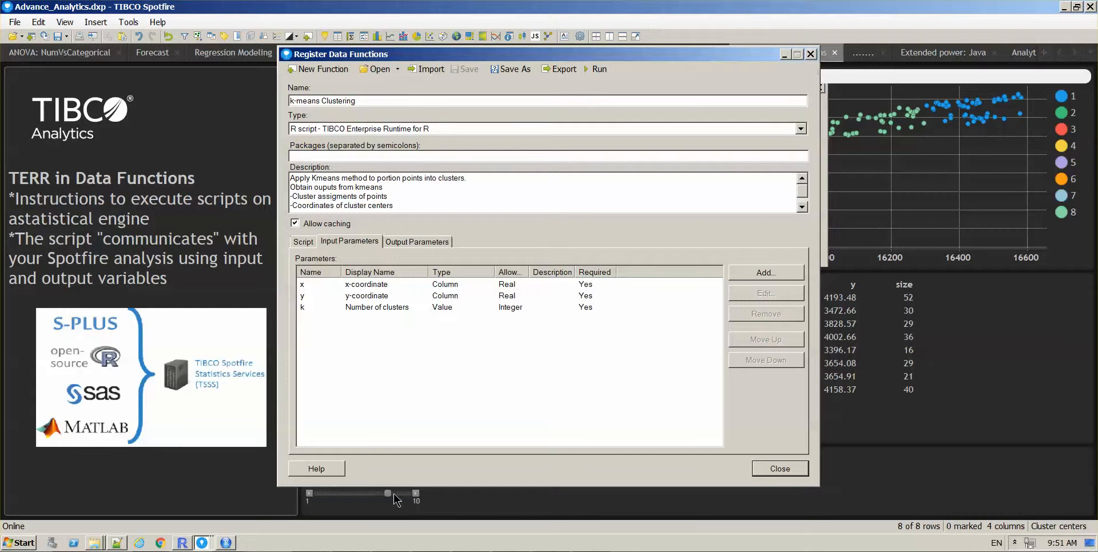
pyautogui.moveTo(380, 501)
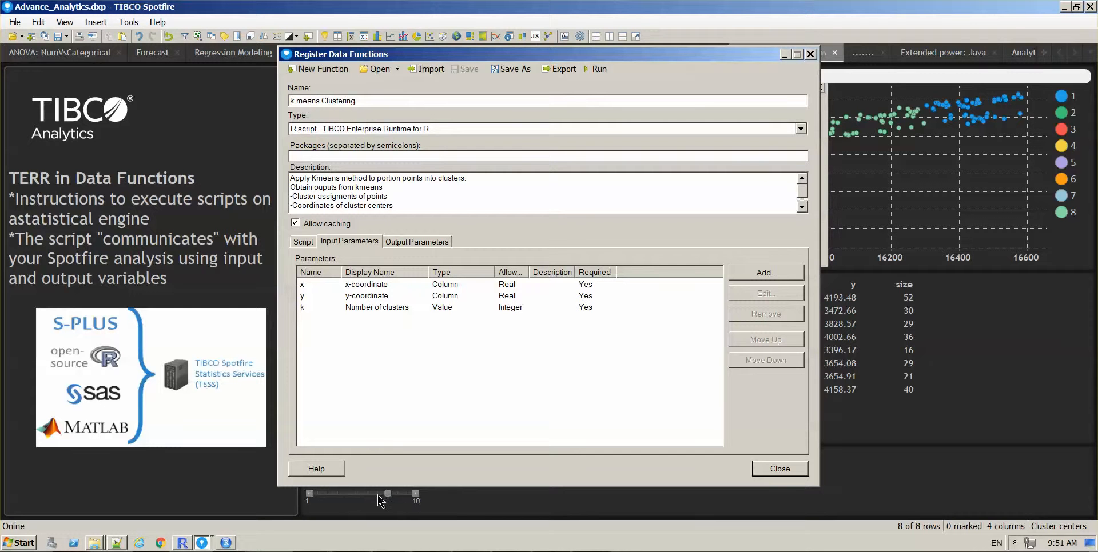
# Step: Return to the k-means function's Script tab after reviewing inputs x, y and k
pyautogui.click(303, 242)
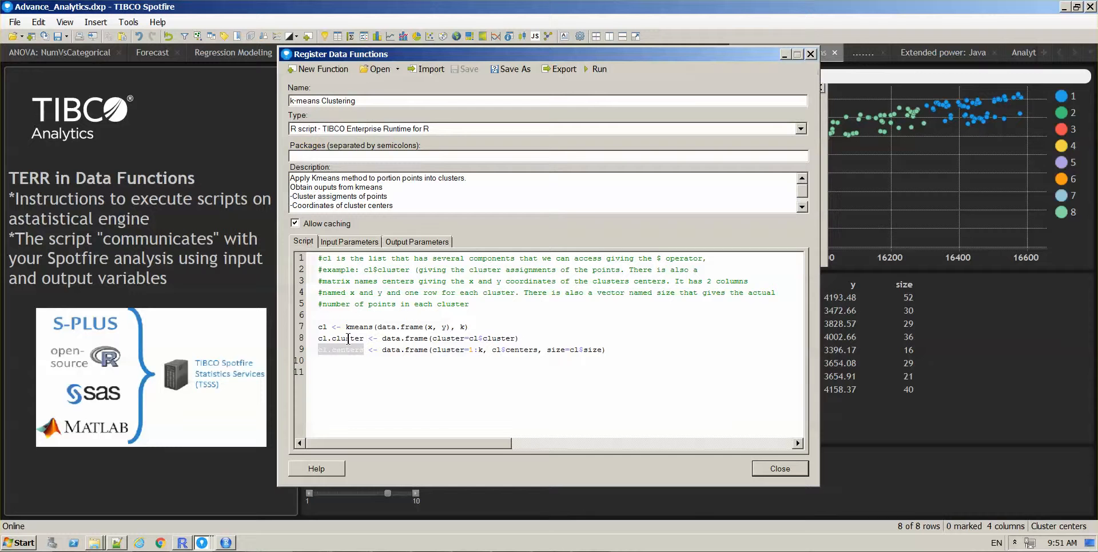
# Step: Review the cl.cluster and cl.centers output parameters, then close the registration window
pyautogui.click(416, 242)
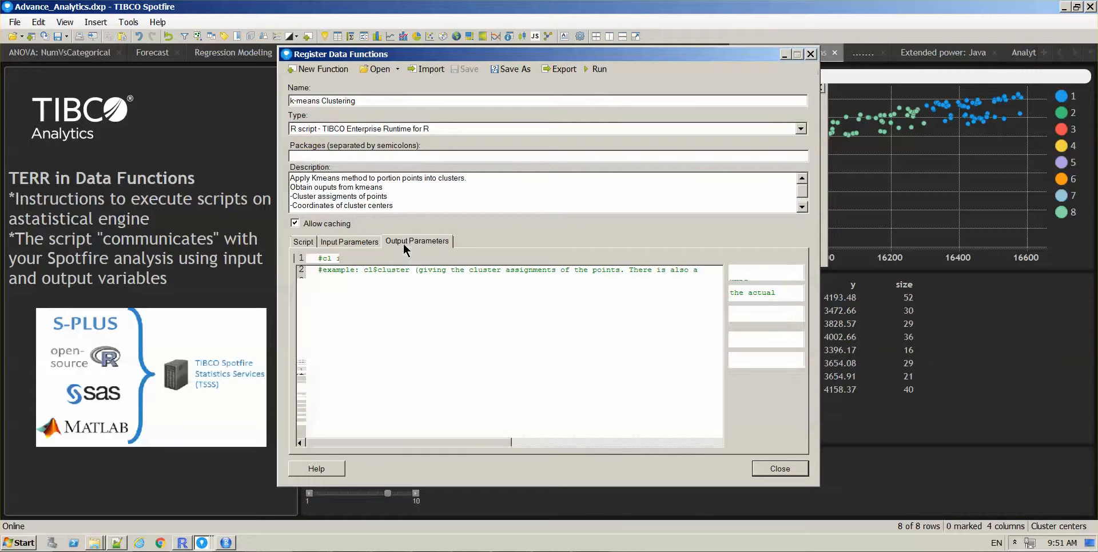
pyautogui.click(417, 241)
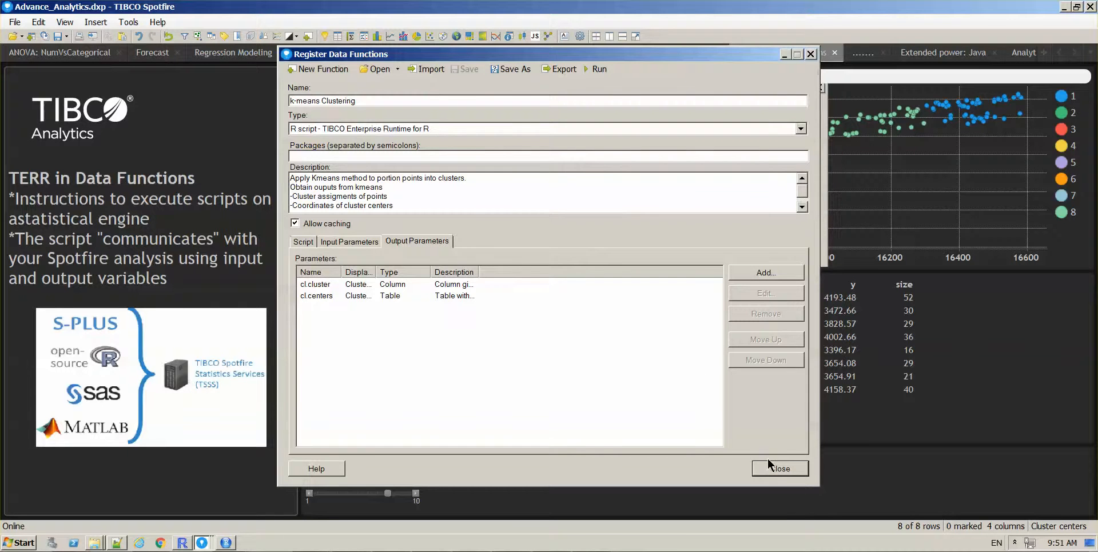
pyautogui.click(780, 469)
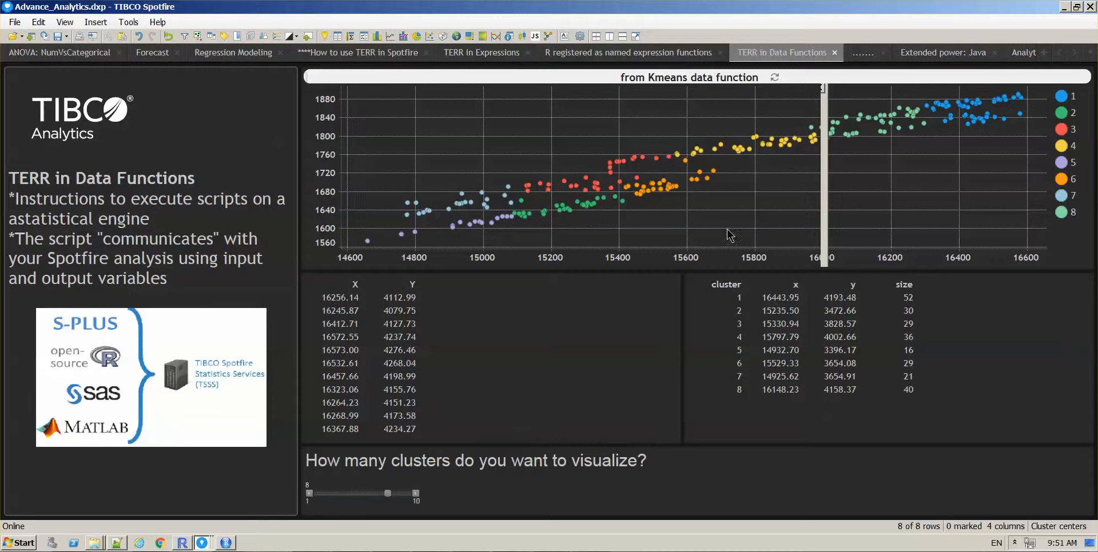
# Step: Slide 'How many clusters' through 6, 3 and 5, watching colours and centres refresh
pyautogui.moveTo(387, 493); pyautogui.dragTo(367, 494)
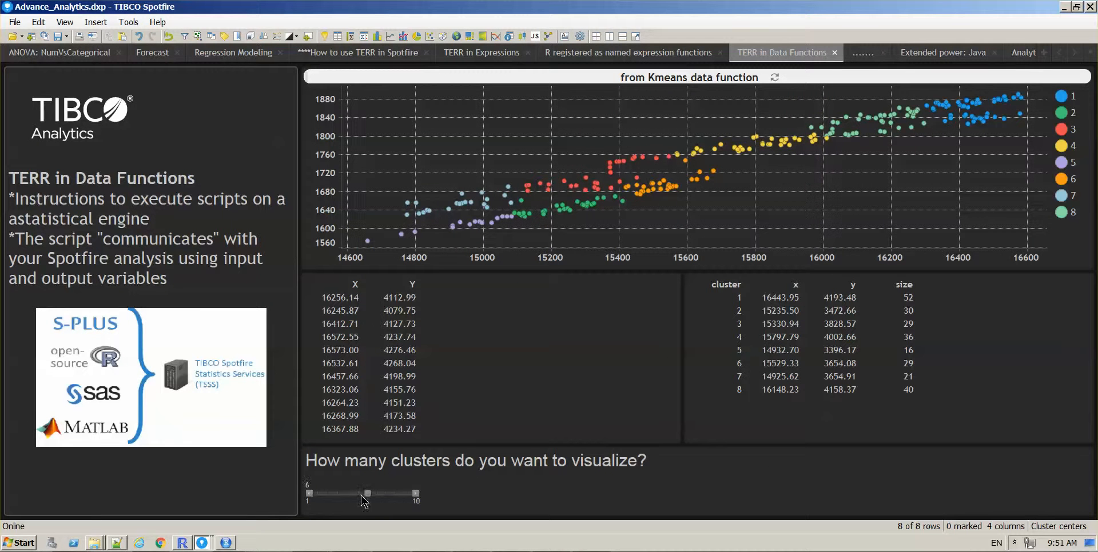
pyautogui.moveTo(367, 494); pyautogui.dragTo(346, 494)
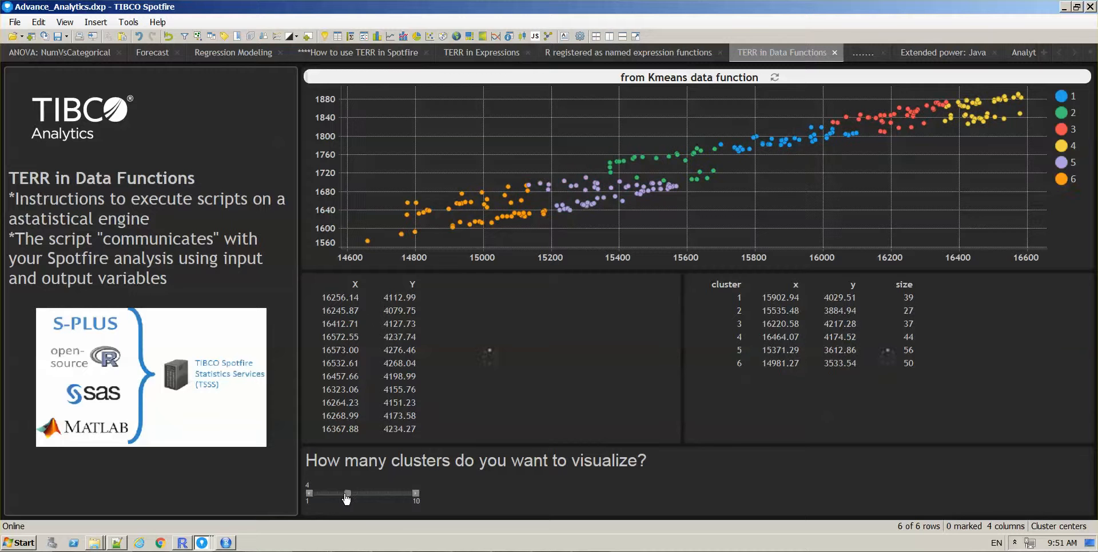
pyautogui.moveTo(347, 494); pyautogui.dragTo(337, 494)
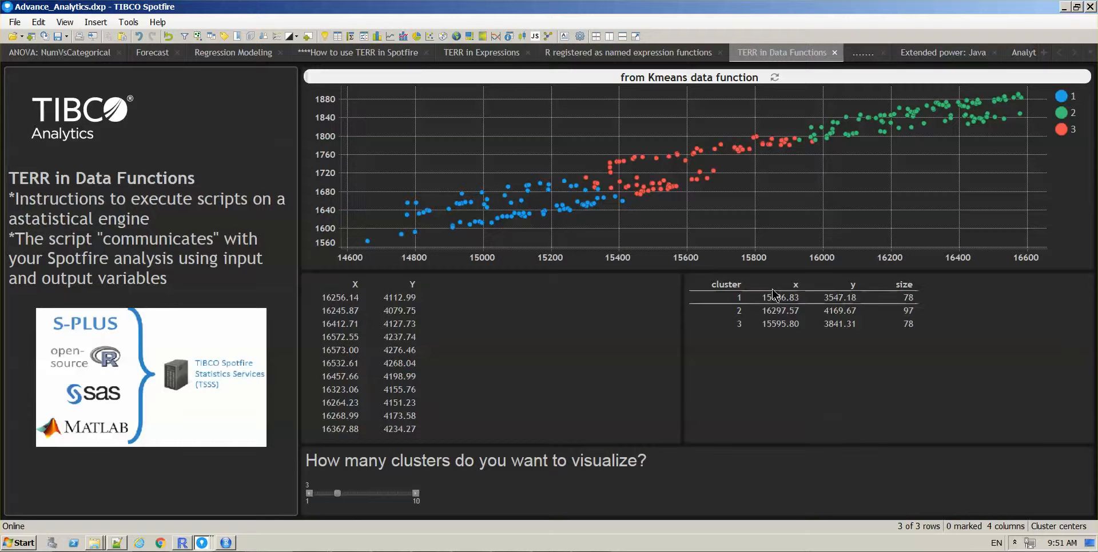
pyautogui.moveTo(718, 282)
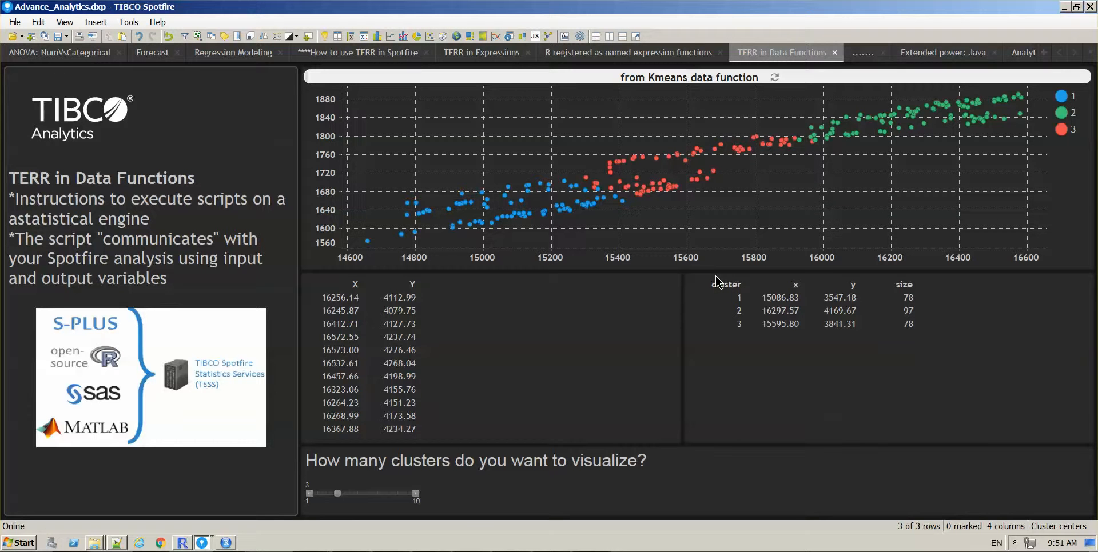
pyautogui.moveTo(314, 527)
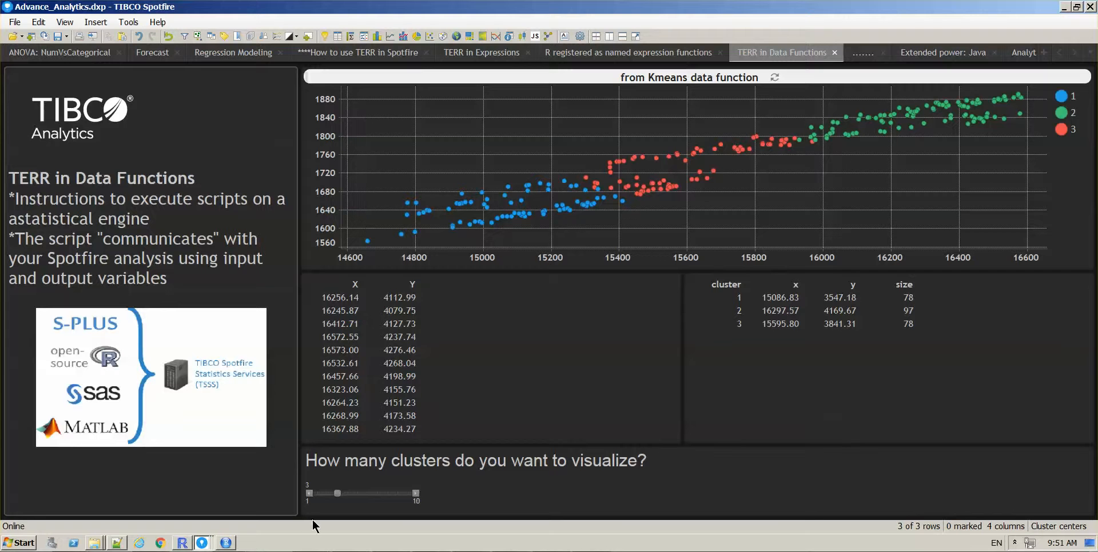
pyautogui.moveTo(337, 494); pyautogui.dragTo(358, 494)
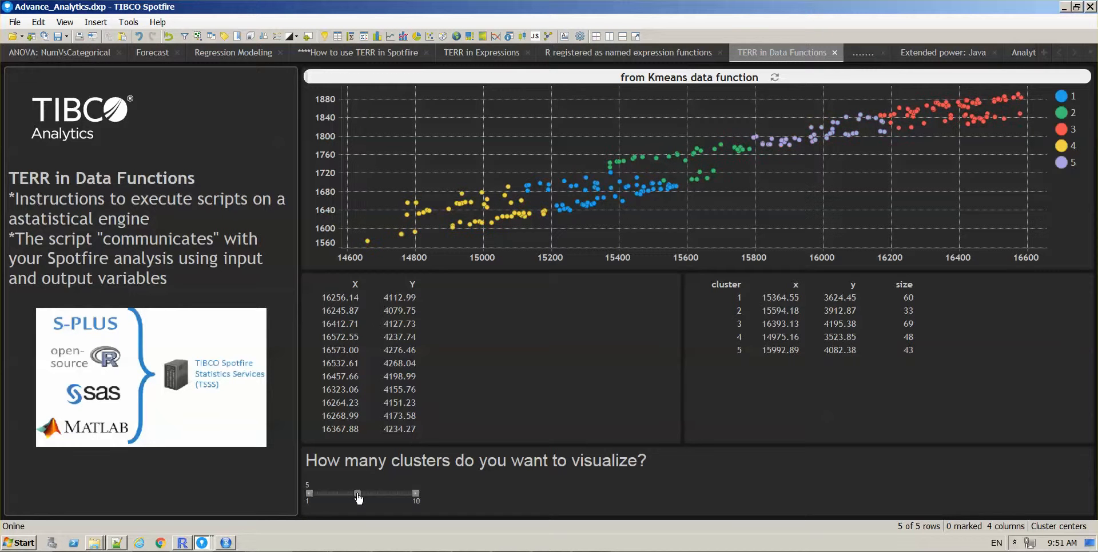
pyautogui.moveTo(357, 493); pyautogui.dragTo(380, 493)
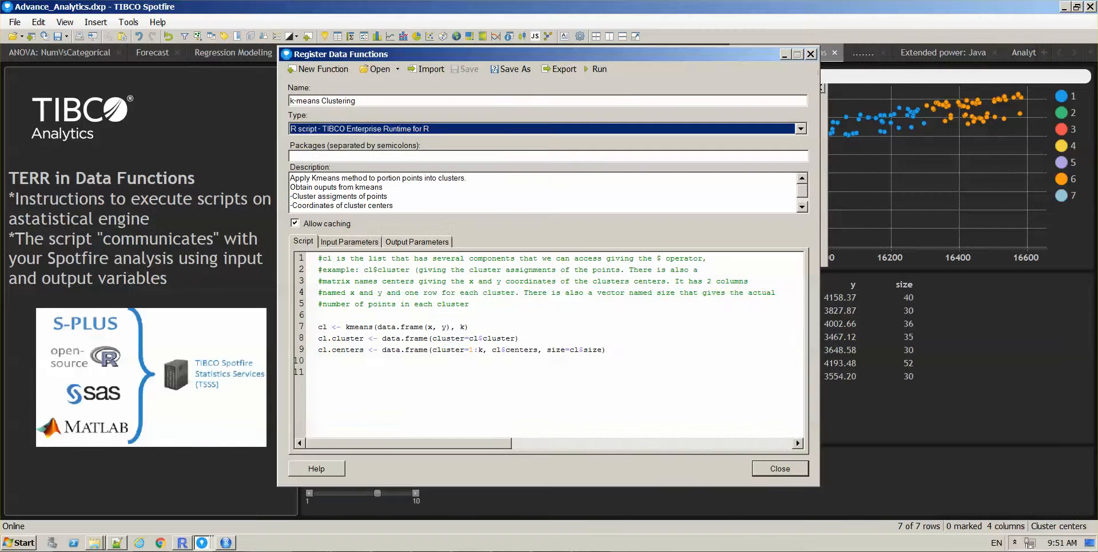
pyautogui.moveTo(354, 334)
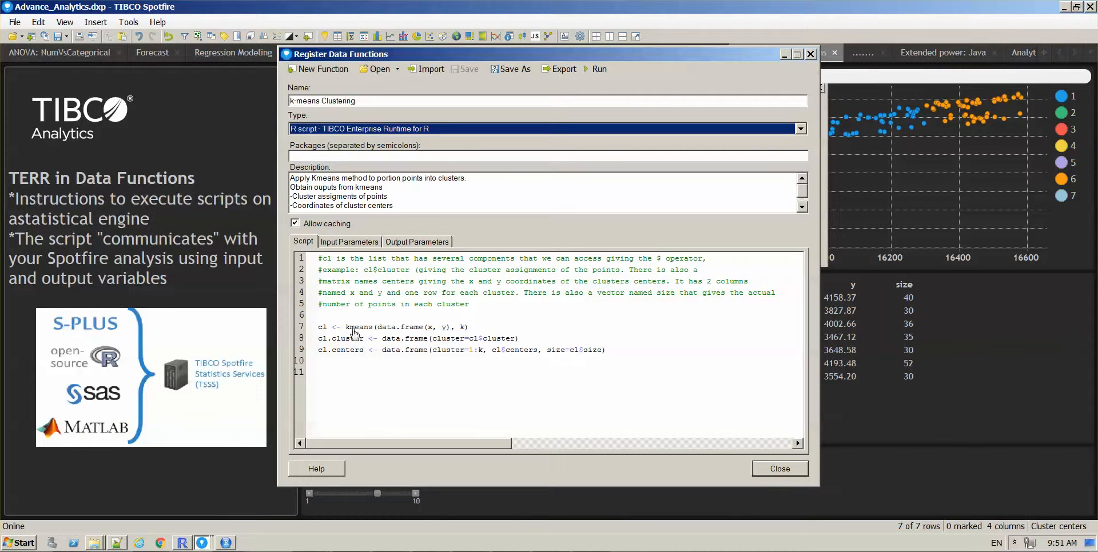
pyautogui.moveTo(332, 341)
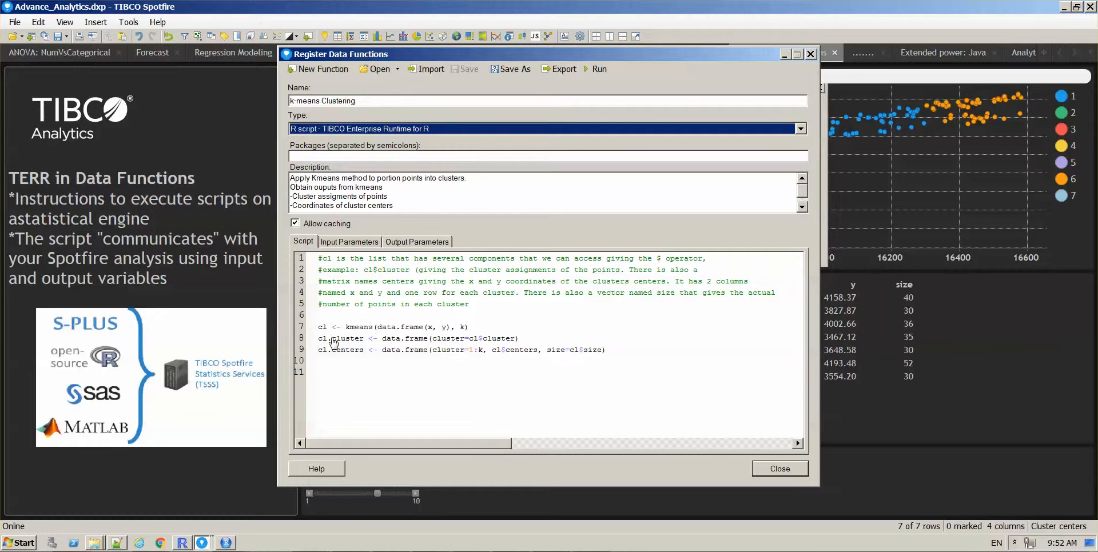
pyautogui.moveTo(529, 397)
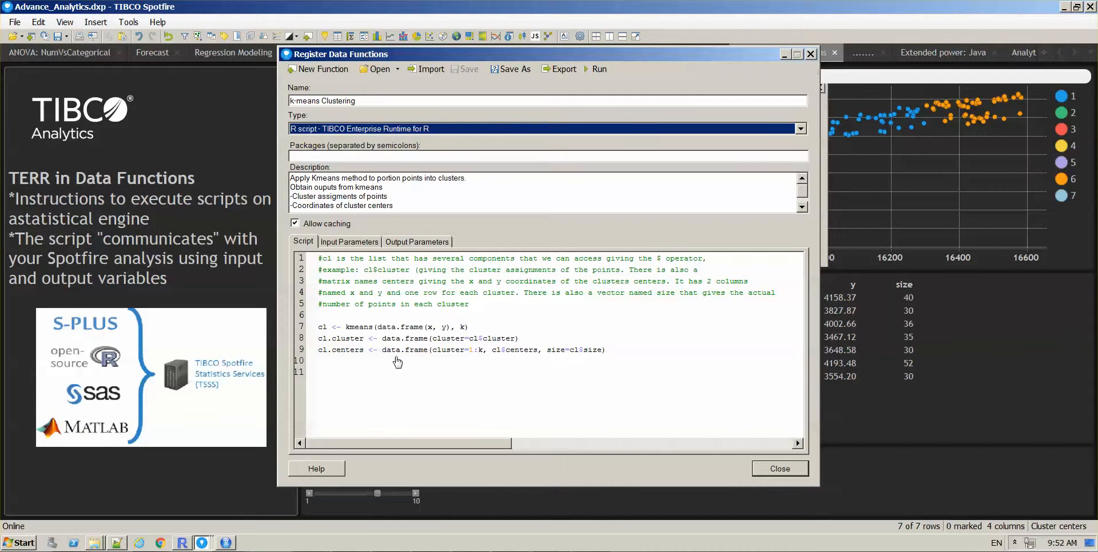
pyautogui.moveTo(457, 406)
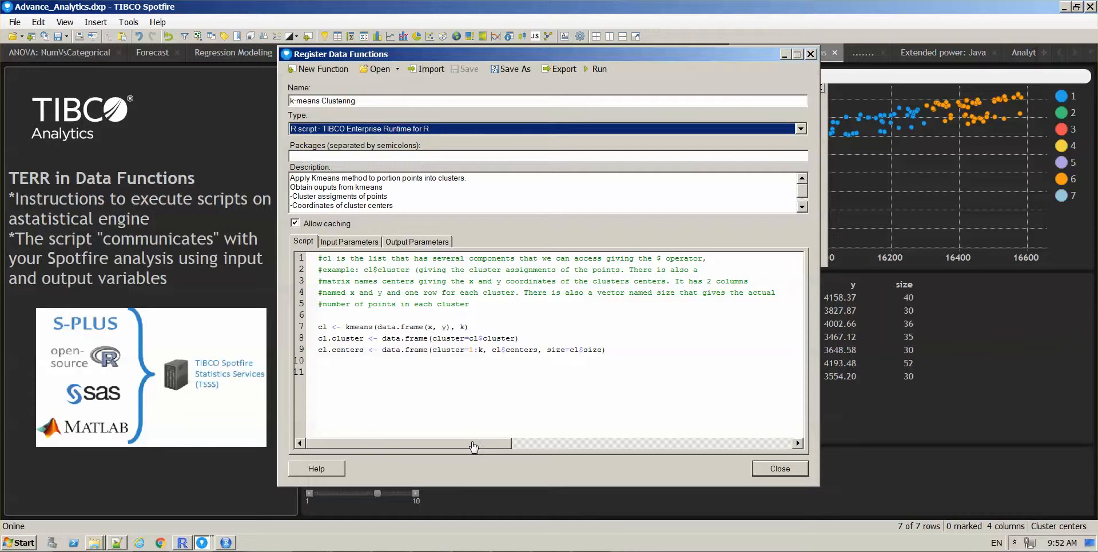
pyautogui.moveTo(264, 303)
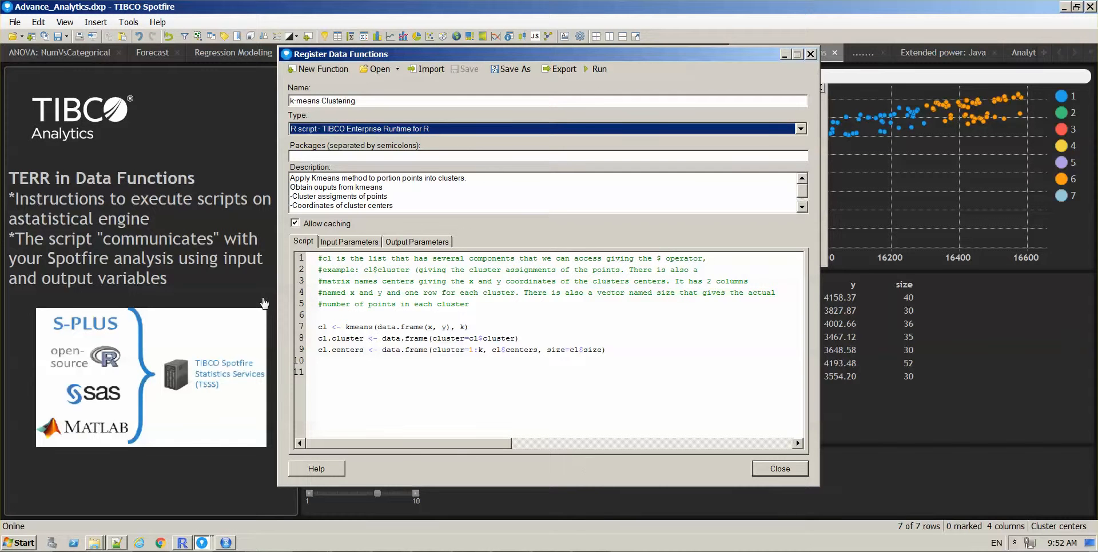
pyautogui.moveTo(788, 473)
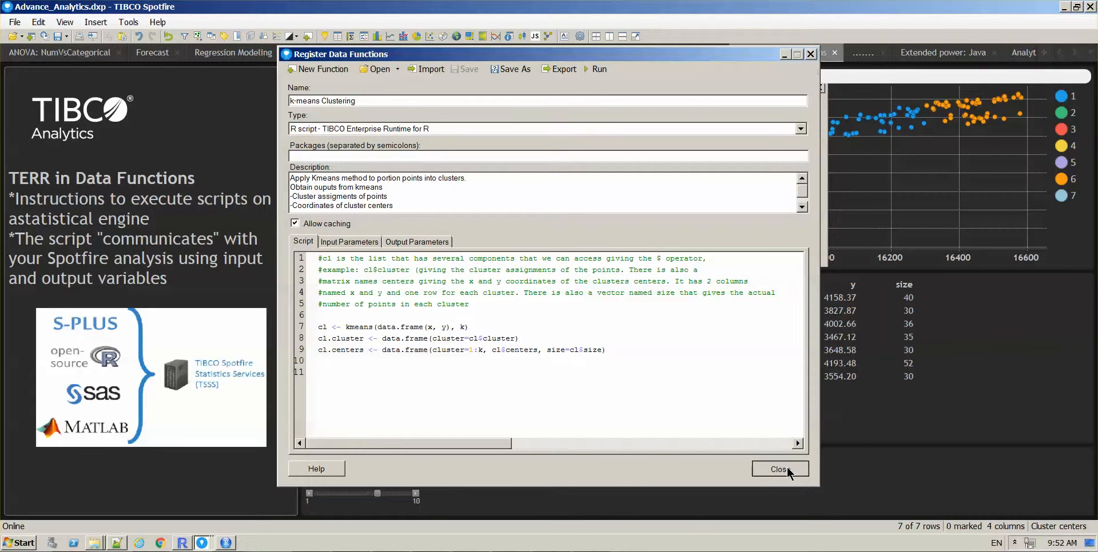
# Step: Close the k-means Clustering script editor and return to the seven-cluster page
pyautogui.click(780, 470)
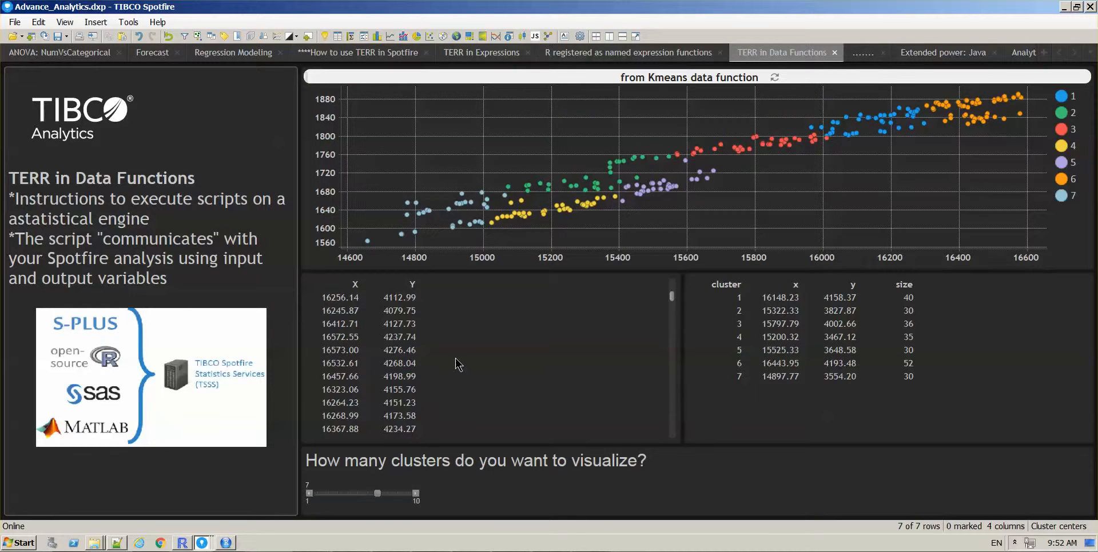
pyautogui.moveTo(430, 168)
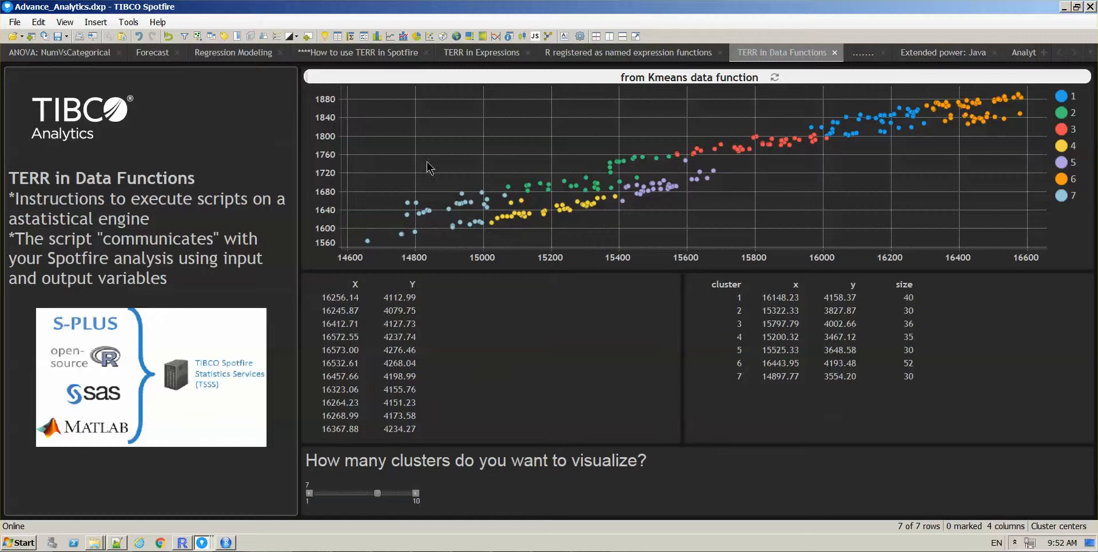
pyautogui.moveTo(393, 159)
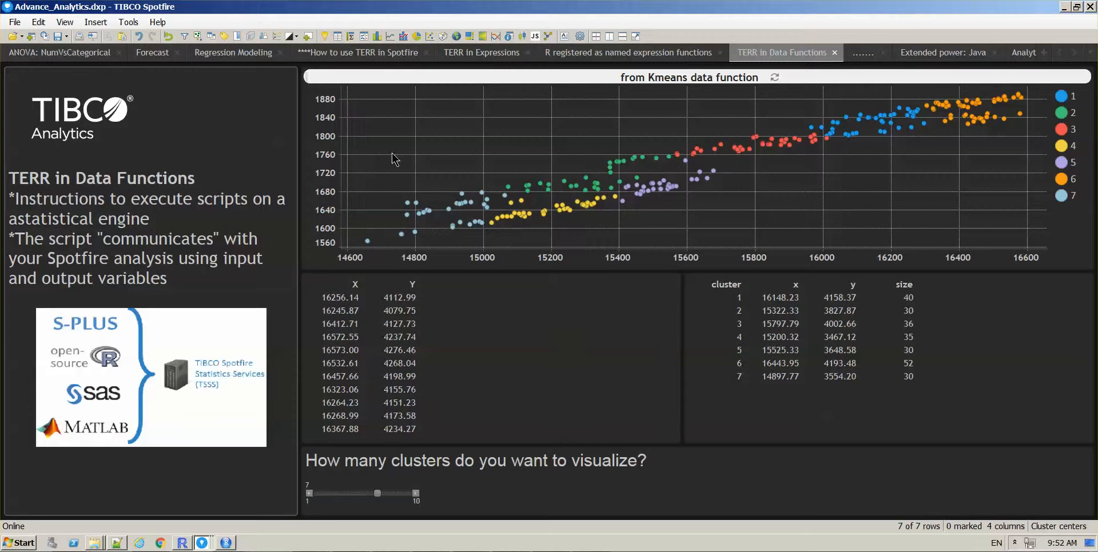
pyautogui.moveTo(479, 113)
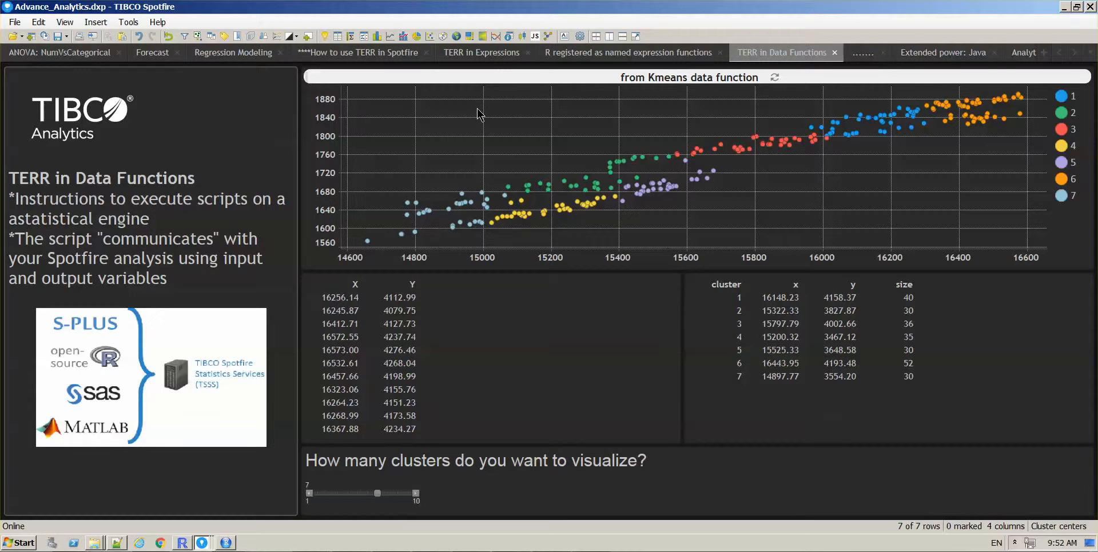
pyautogui.moveTo(569, 225)
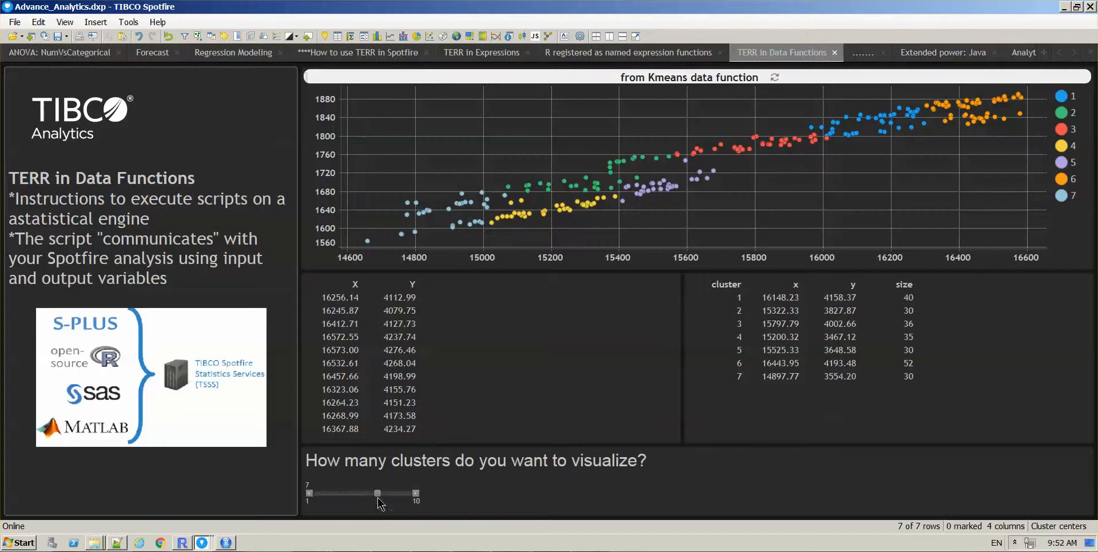
# Step: Slide the cluster count from 7 to 5, then 4, then 6
pyautogui.moveTo(377, 494); pyautogui.dragTo(357, 494)
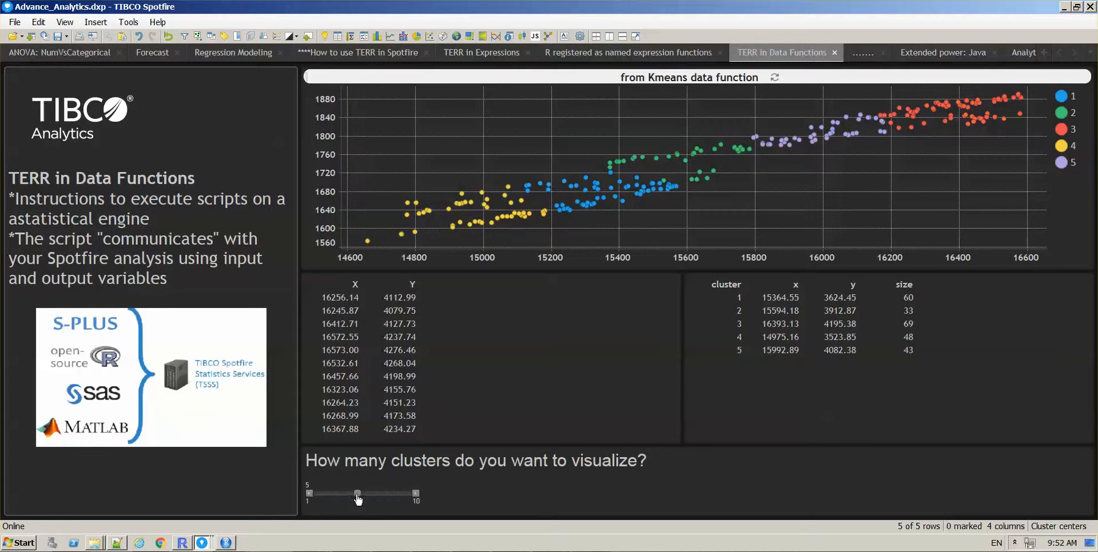
pyautogui.moveTo(357, 494); pyautogui.dragTo(346, 494)
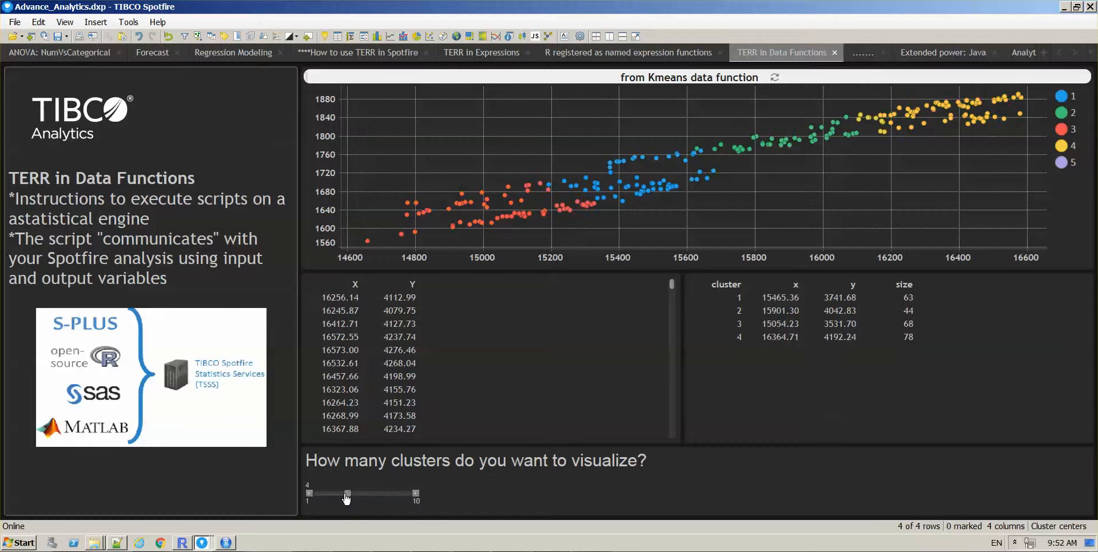
pyautogui.moveTo(346, 493); pyautogui.dragTo(367, 494)
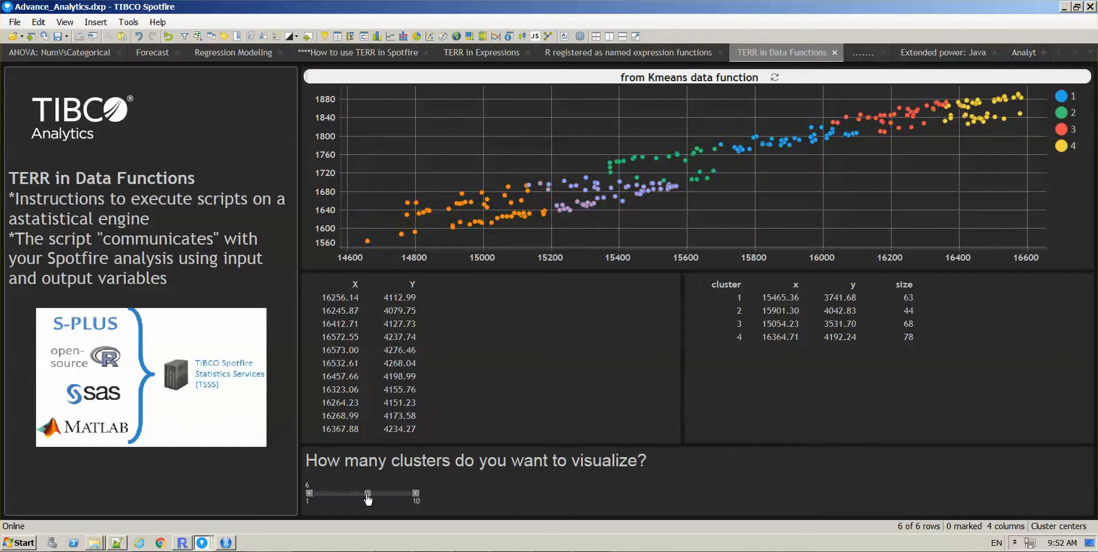
pyautogui.moveTo(367, 494); pyautogui.dragTo(381, 494)
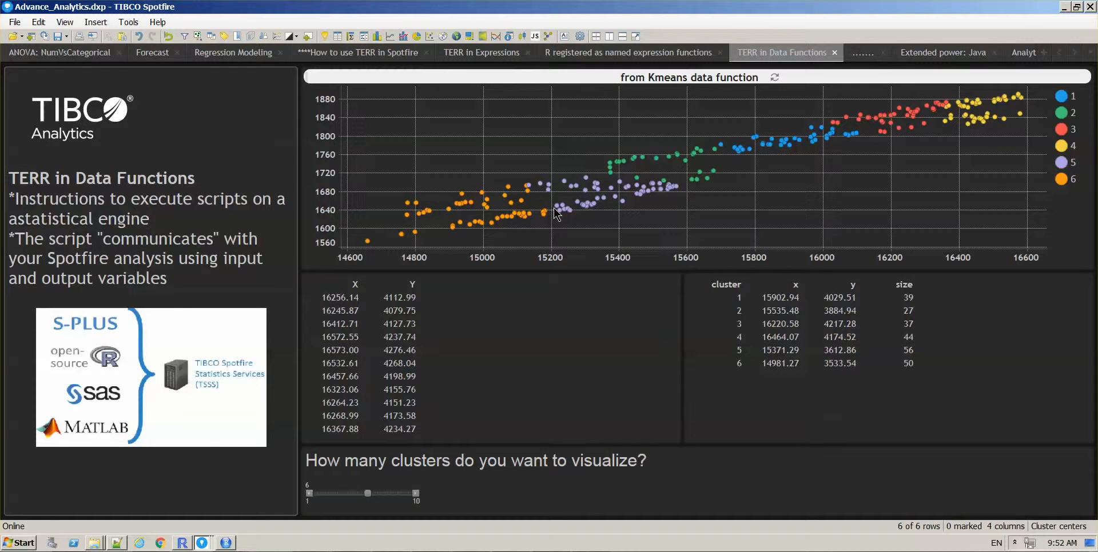